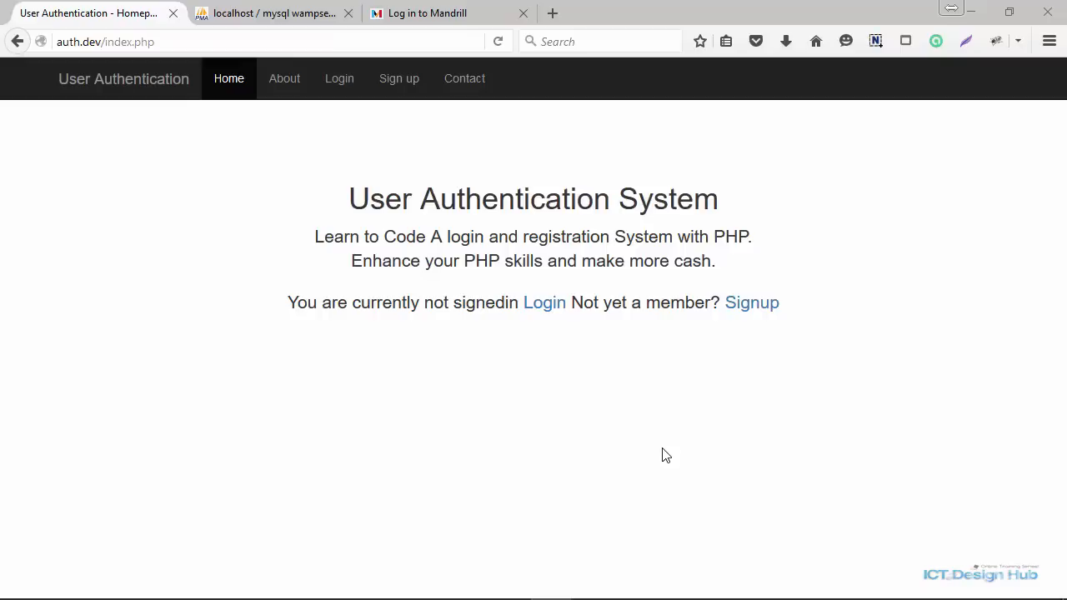
pyautogui.moveTo(250, 13)
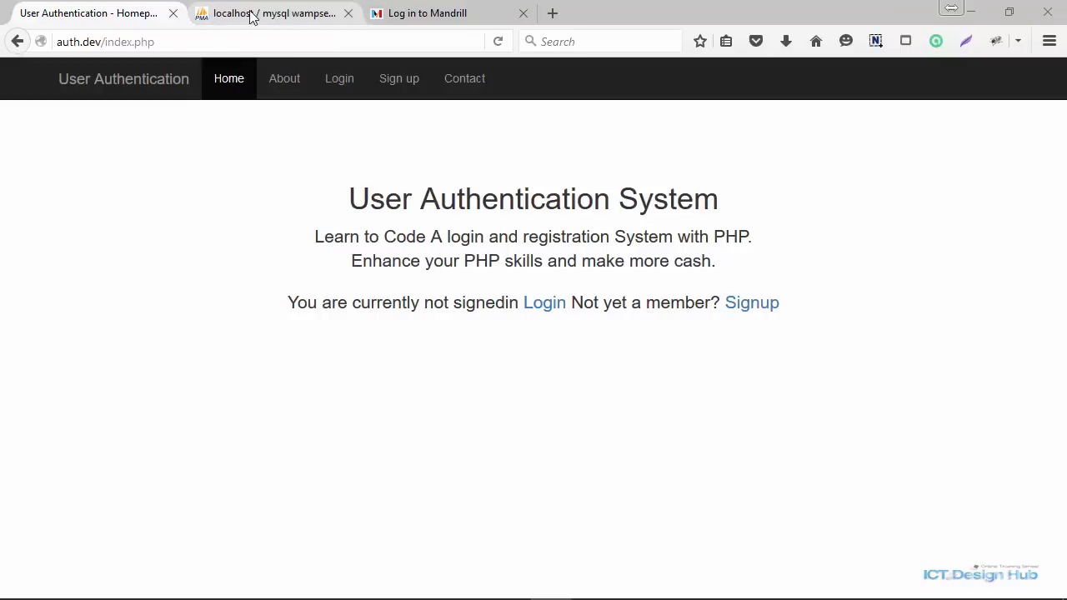
# Step: Switch to the phpMyAdmin tab and scroll through the users table's eight records
pyautogui.click(275, 13)
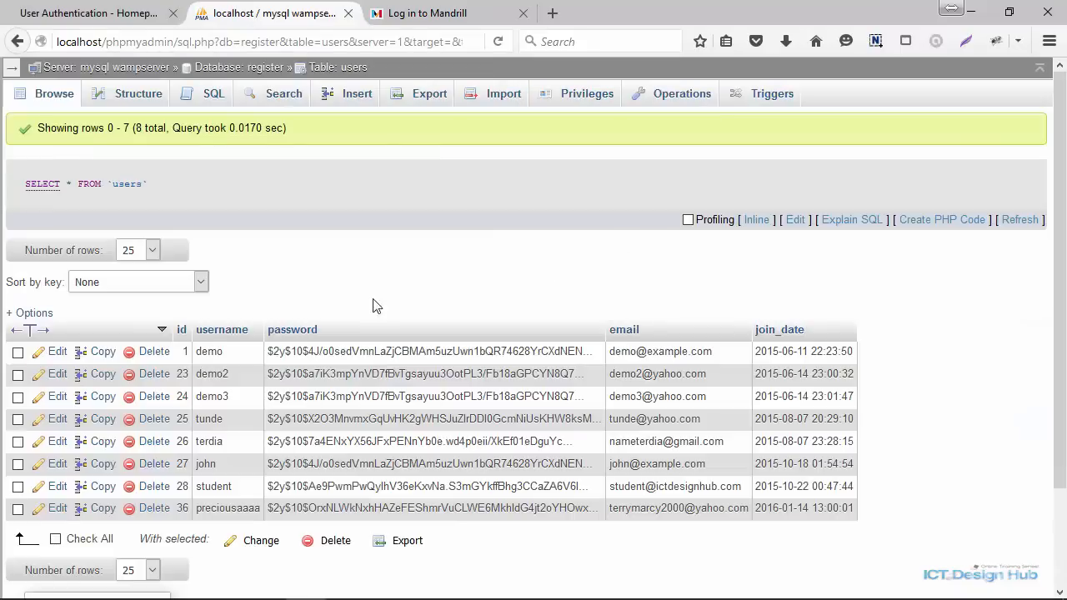
pyautogui.scroll(-3)
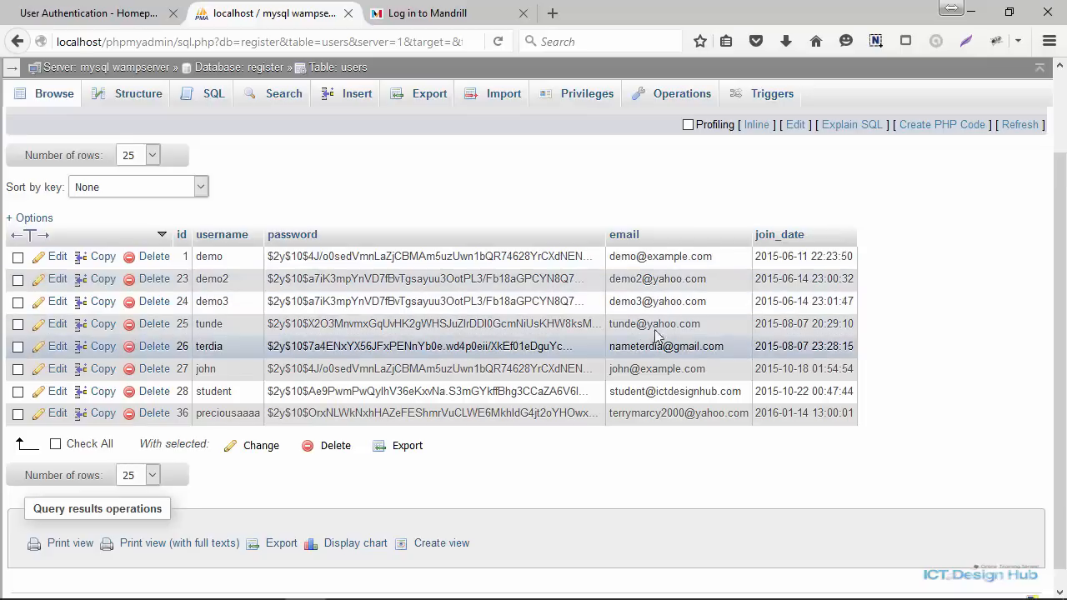
pyautogui.moveTo(681, 380)
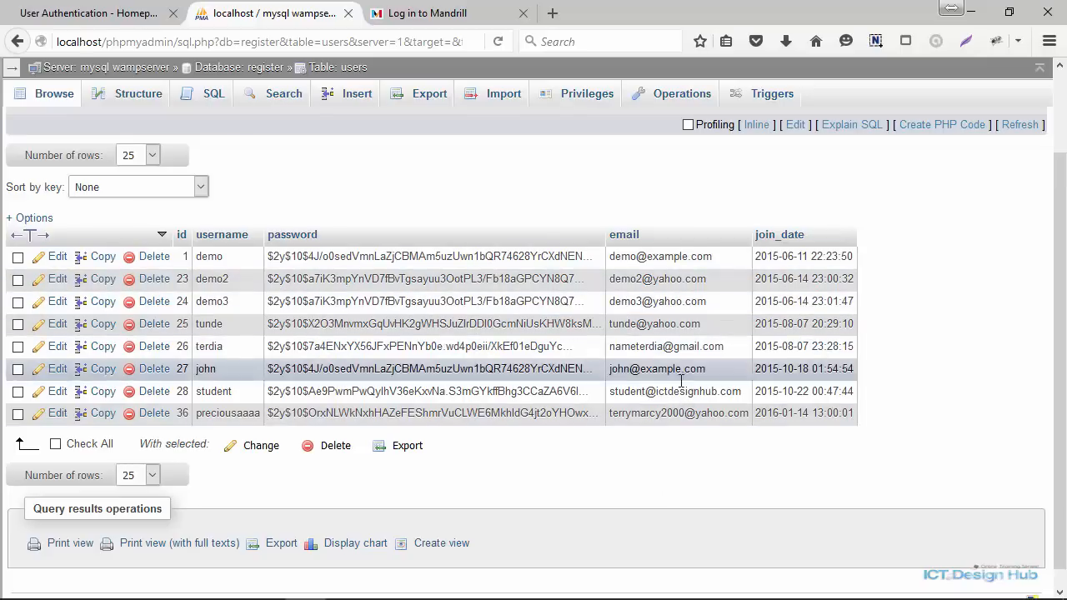
pyautogui.moveTo(643, 369)
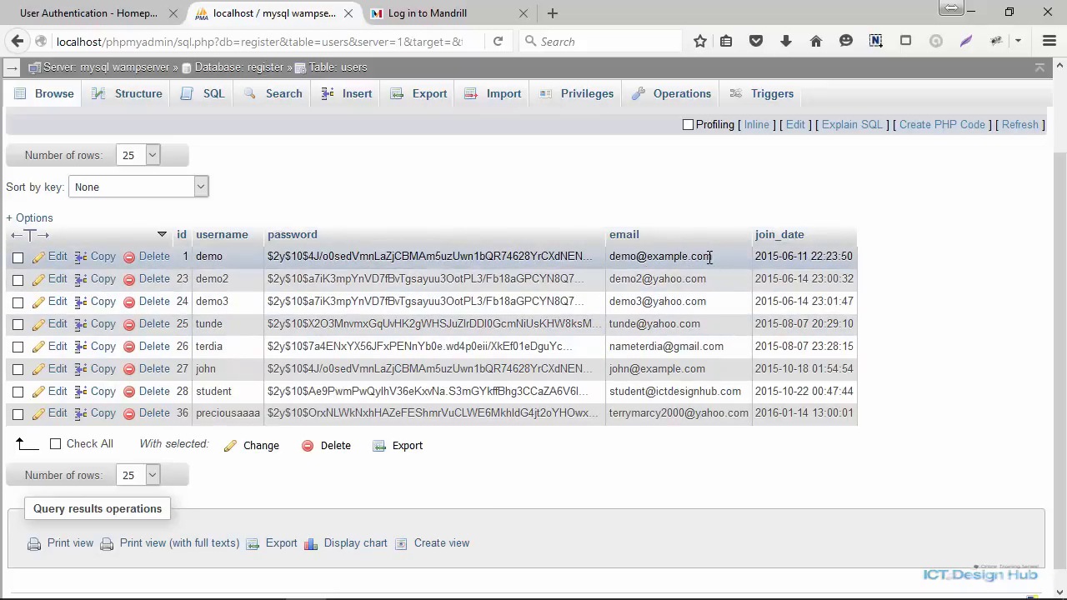
pyautogui.moveTo(656, 272)
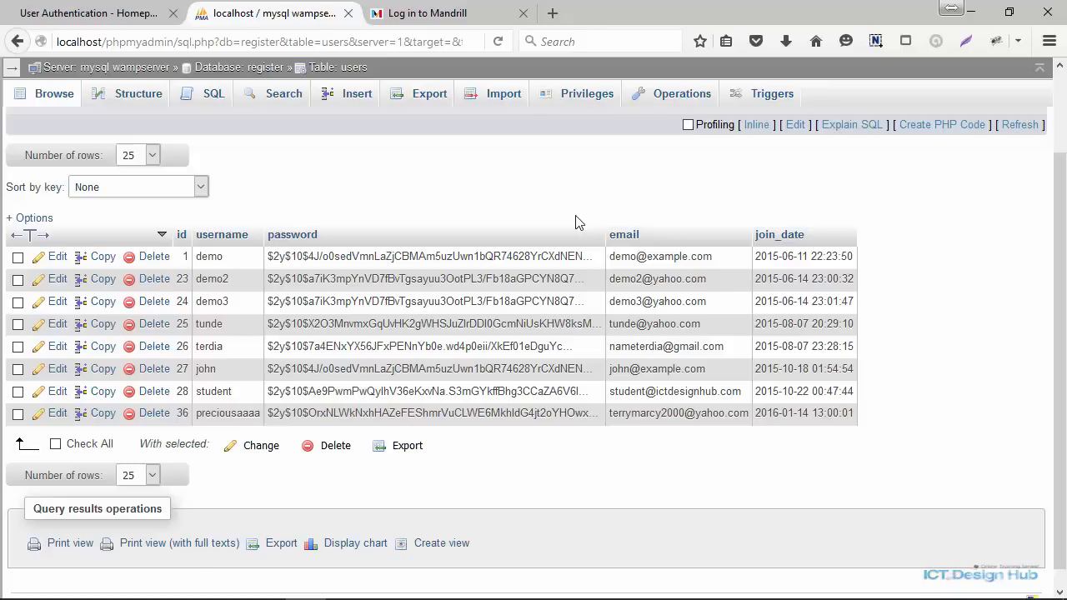
pyautogui.moveTo(702, 474)
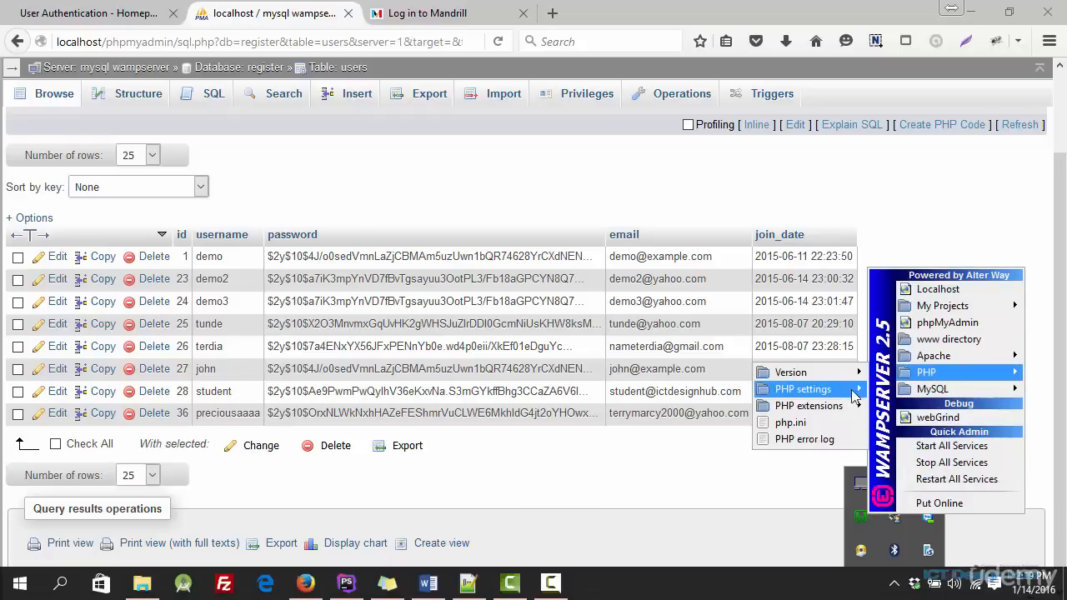
pyautogui.moveTo(809, 405)
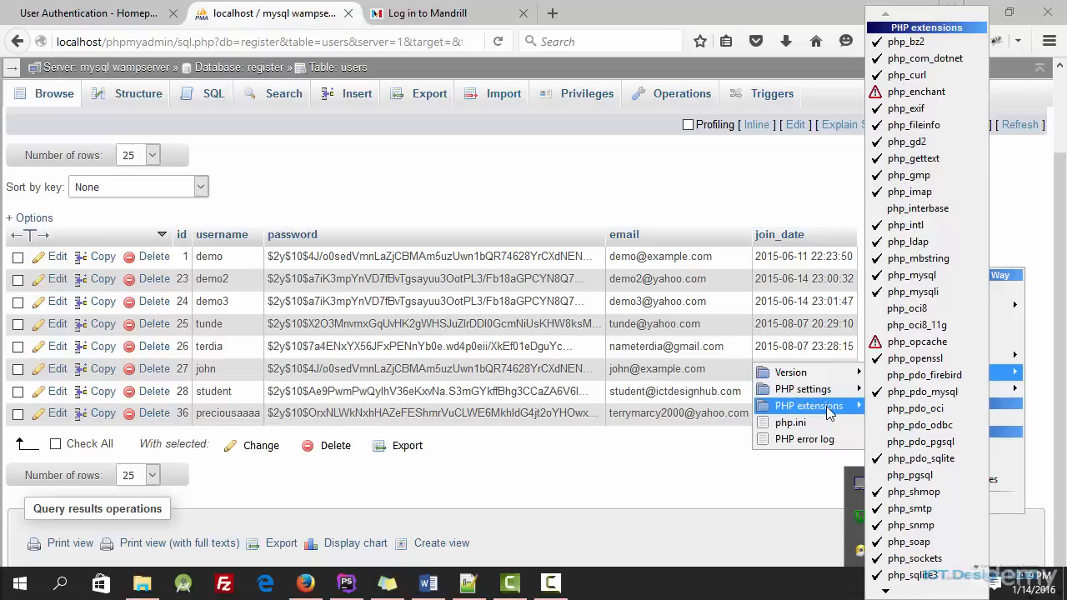
pyautogui.moveTo(923, 375)
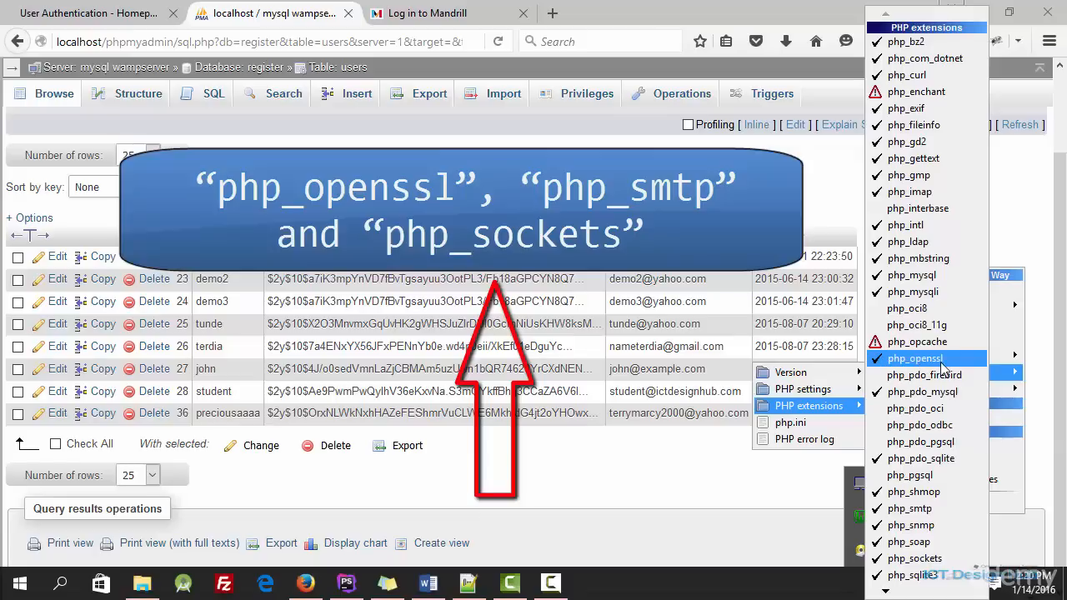
pyautogui.moveTo(919, 509)
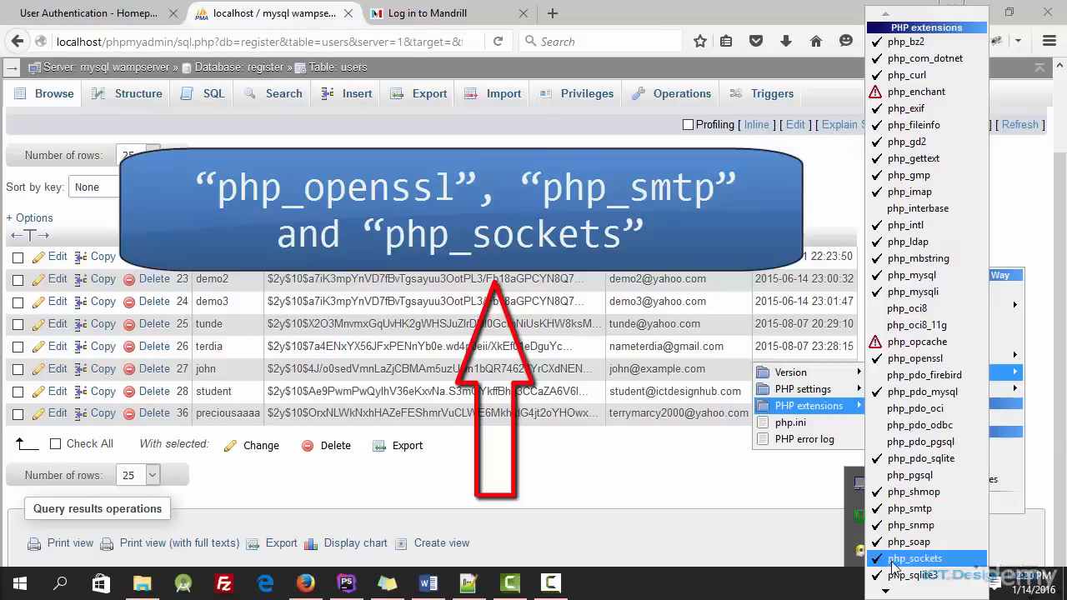
pyautogui.moveTo(922, 564)
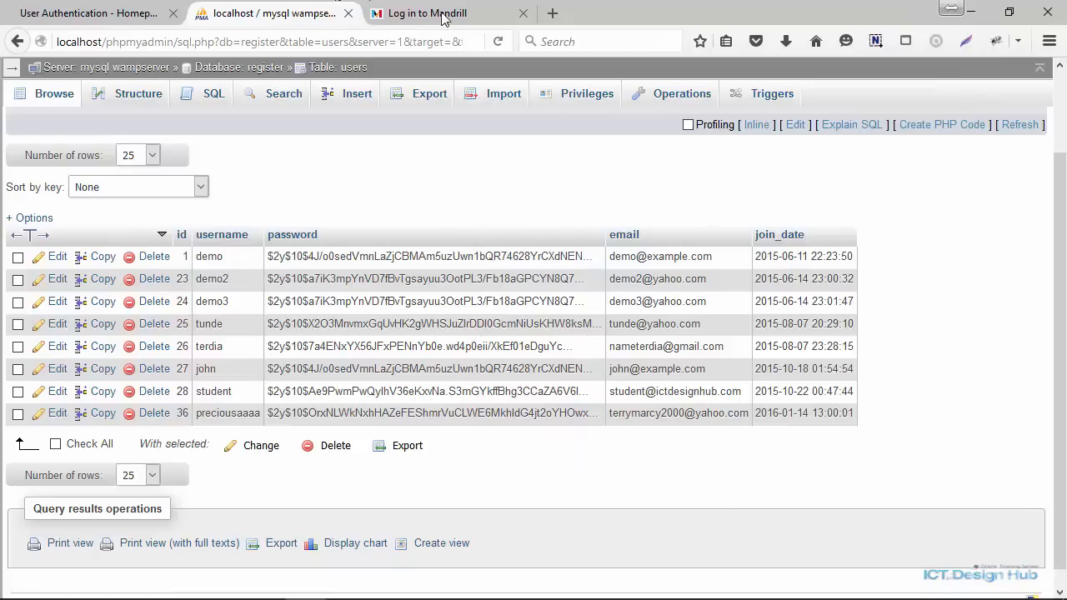
# Step: Switch to the pre-filled Mandrill login tab, briefly opening and closing the sign-up page
pyautogui.click(433, 14)
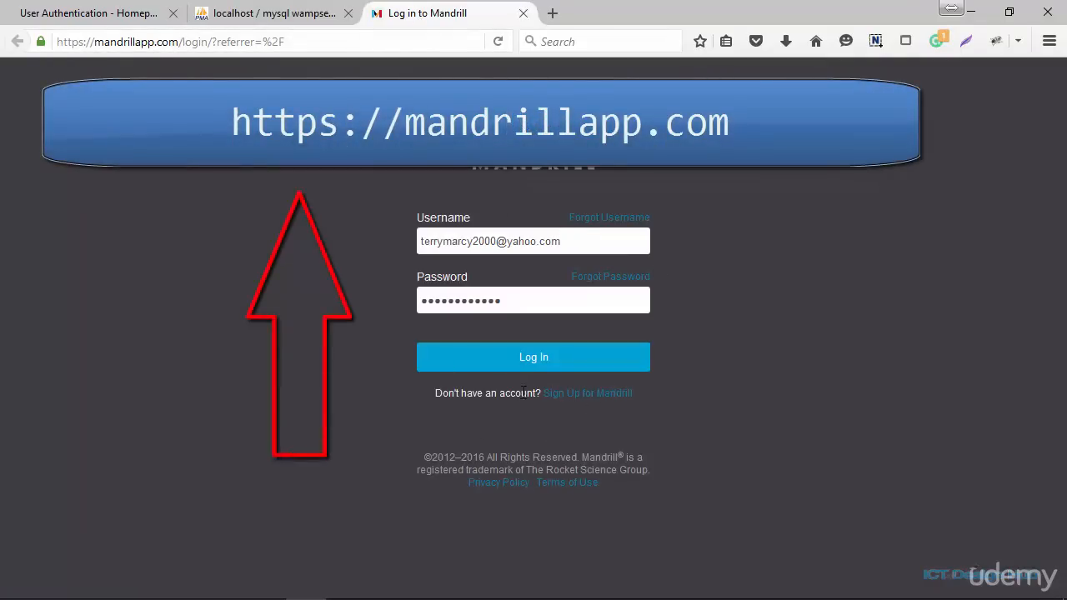
pyautogui.moveTo(595, 399)
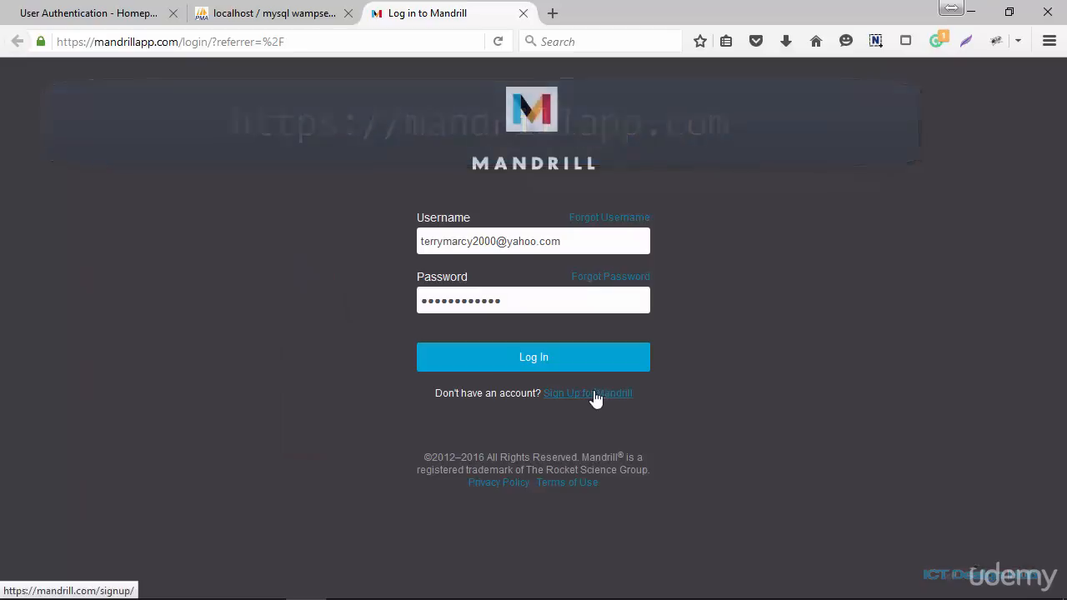
pyautogui.click(586, 393)
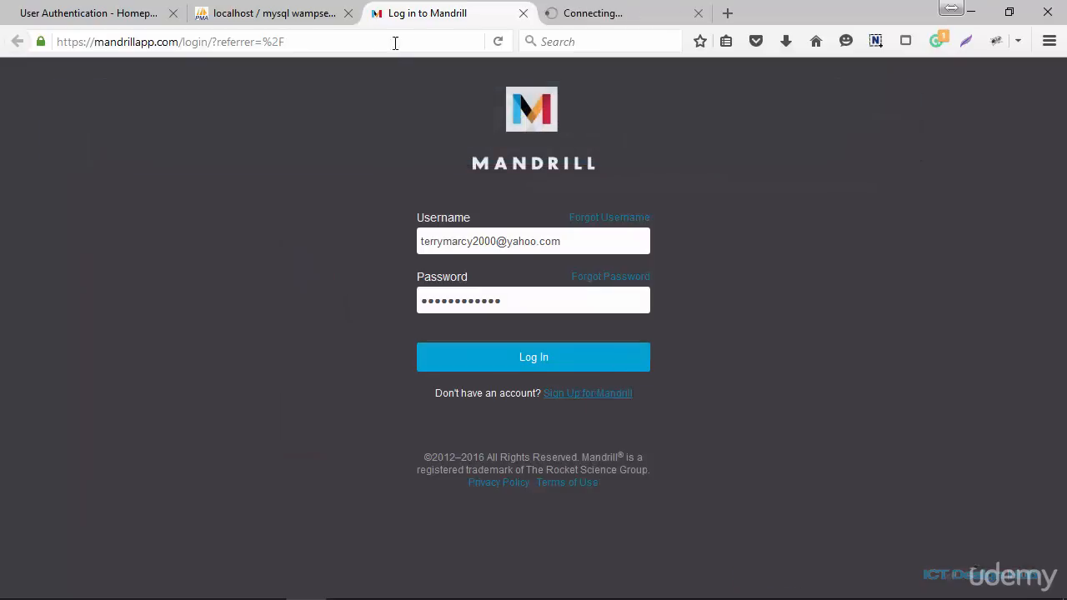
pyautogui.click(587, 393)
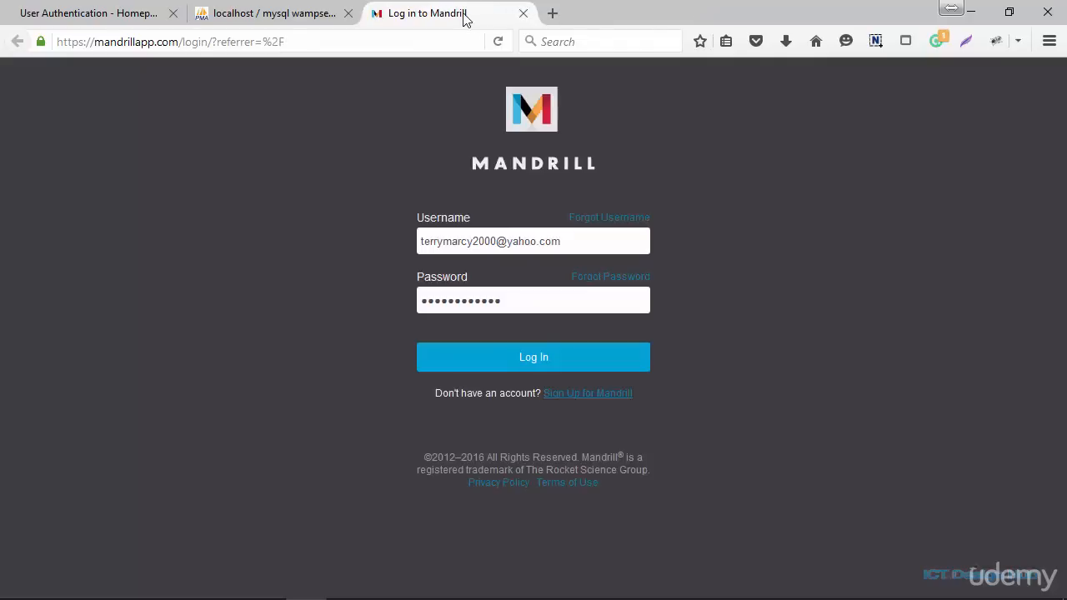
# Step: Log in to Mandrill and go to Settings for SMTP credentials and API keys
pyautogui.click(533, 357)
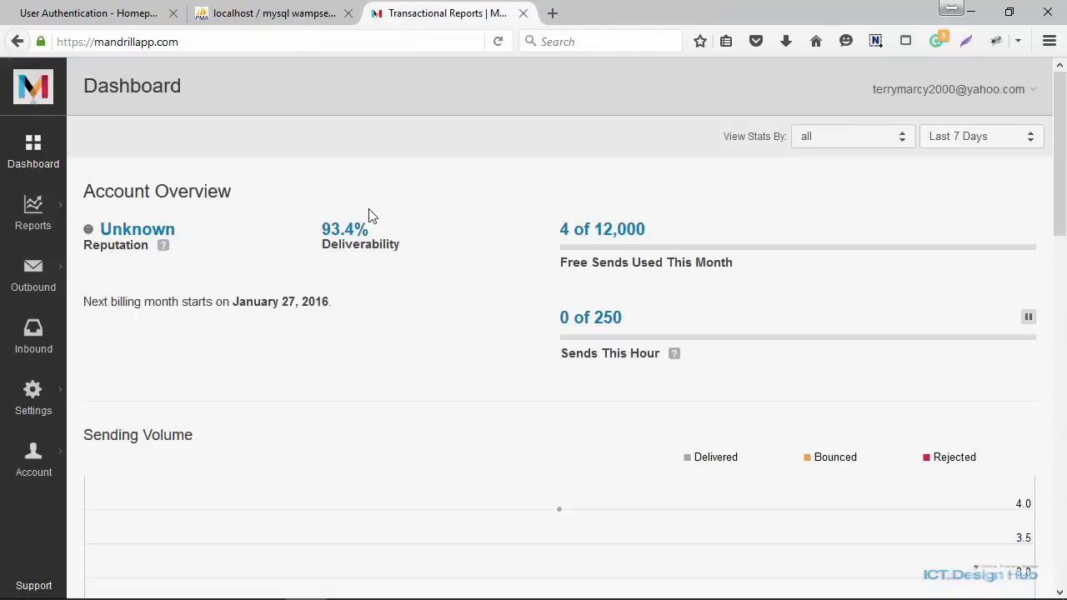
pyautogui.moveTo(310, 430)
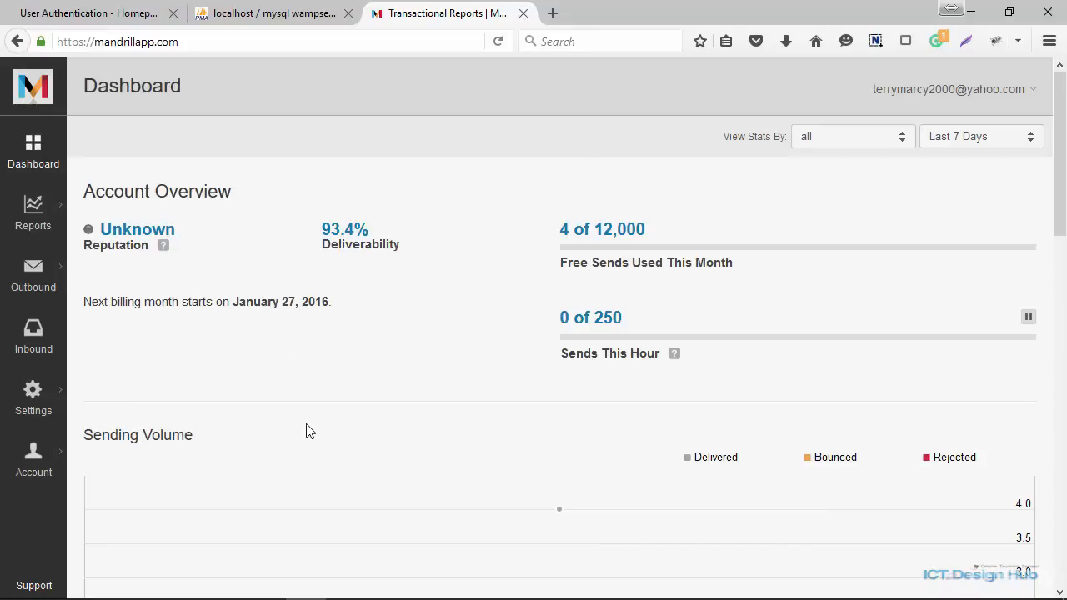
pyautogui.moveTo(33, 401)
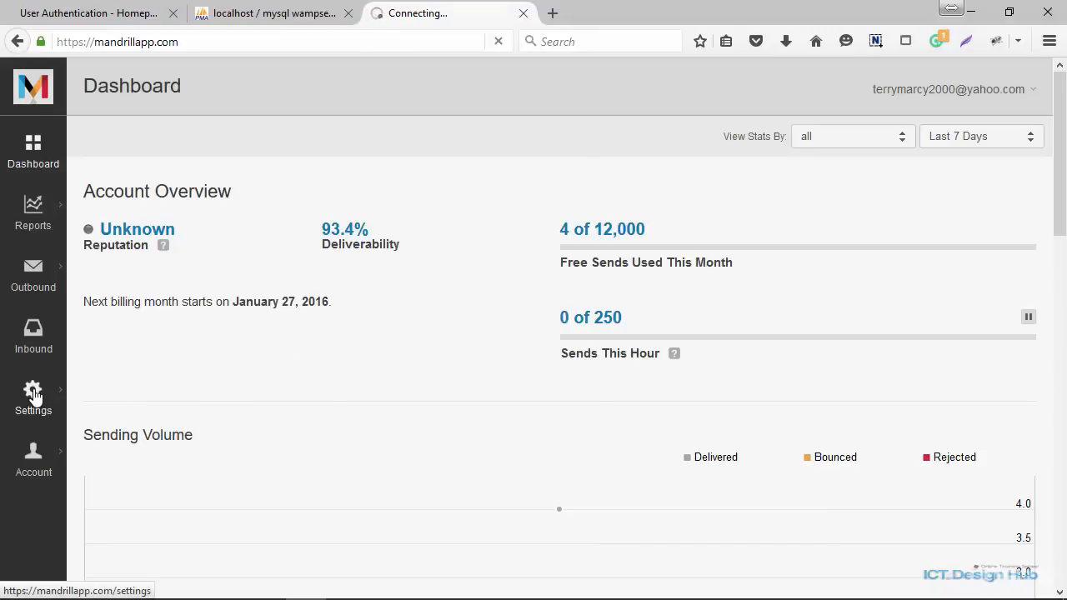
pyautogui.click(34, 396)
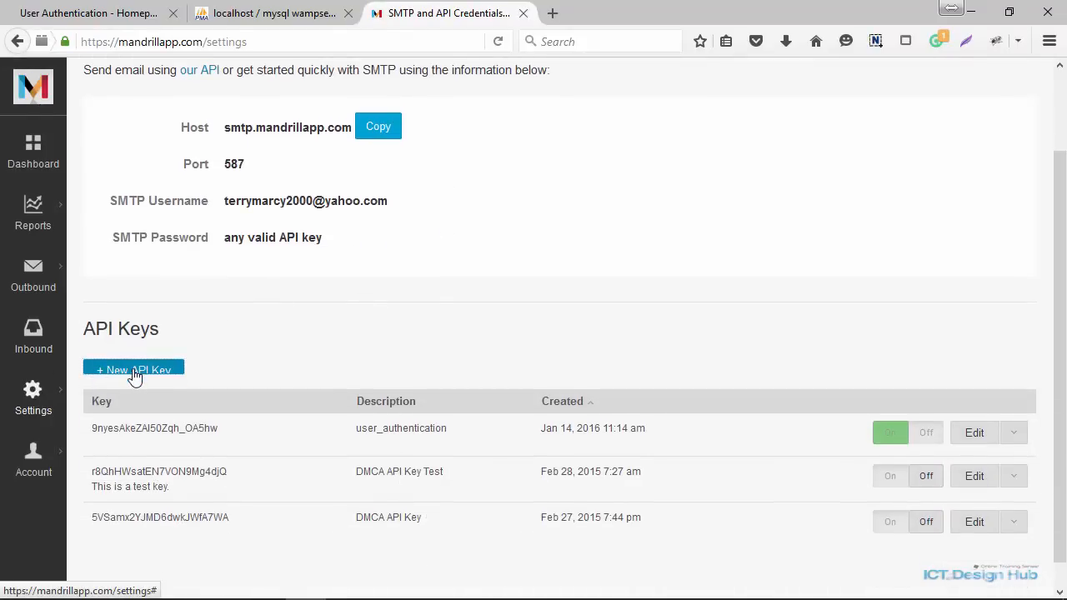
# Step: Create a new live (non-test) Mandrill API key described as 'test_key'
pyautogui.click(133, 369)
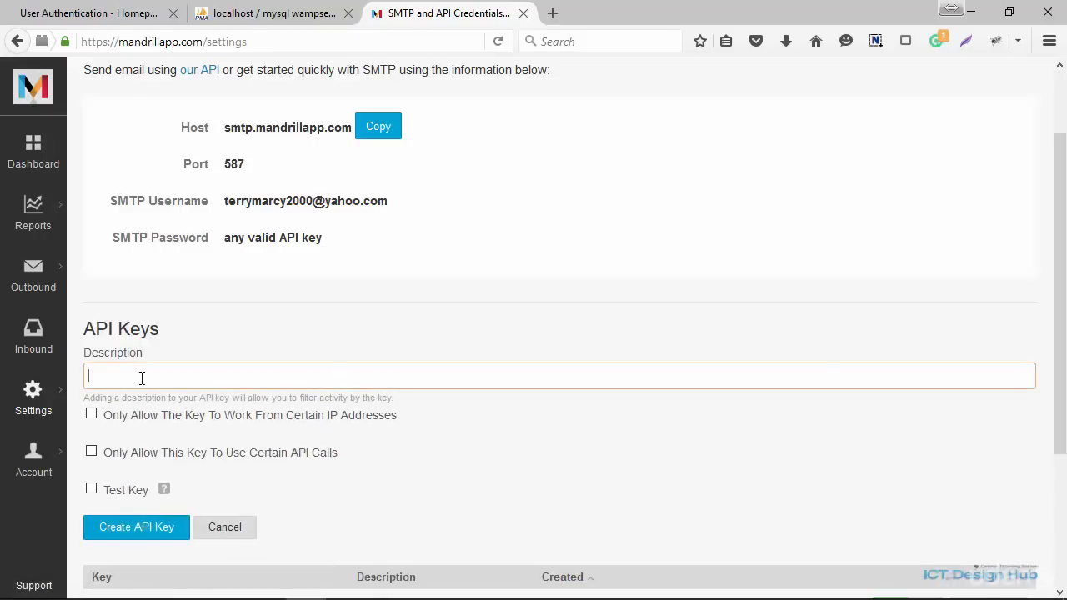
pyautogui.write('test_key')
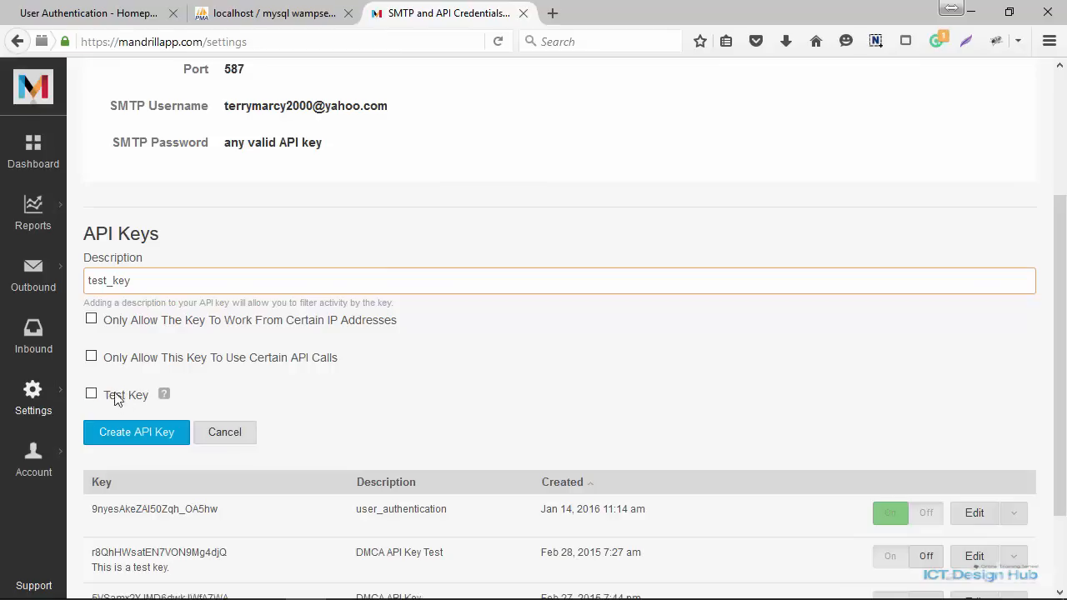
pyautogui.click(90, 393)
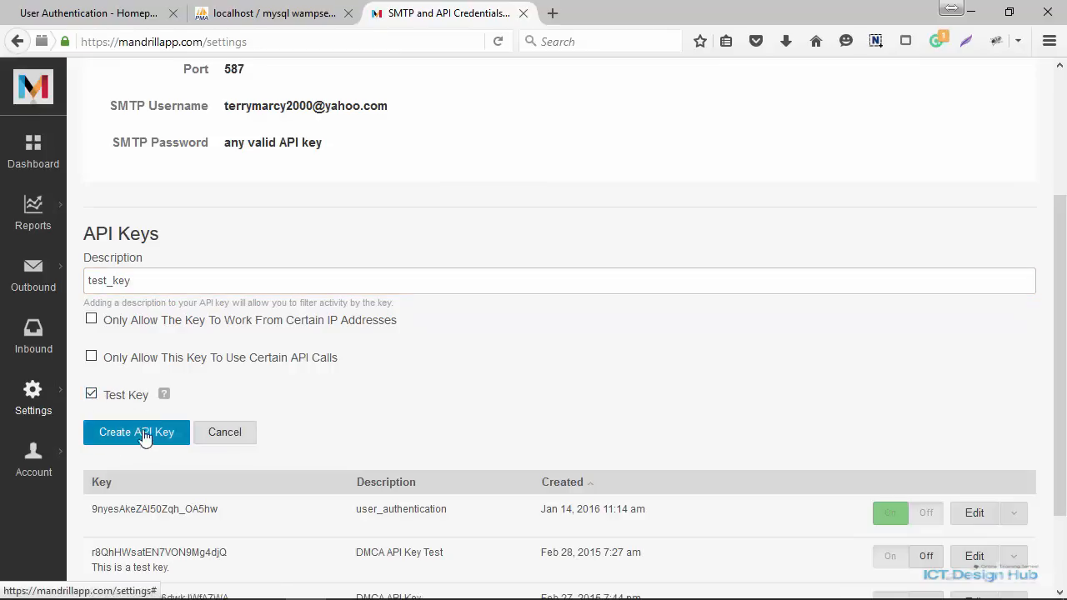
pyautogui.moveTo(142, 413)
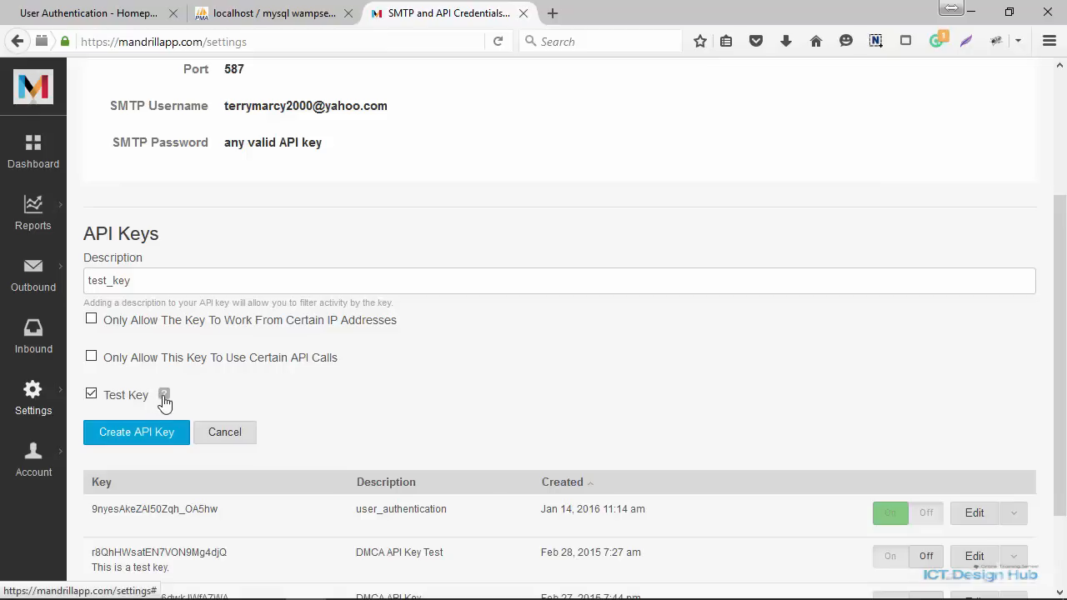
pyautogui.click(91, 395)
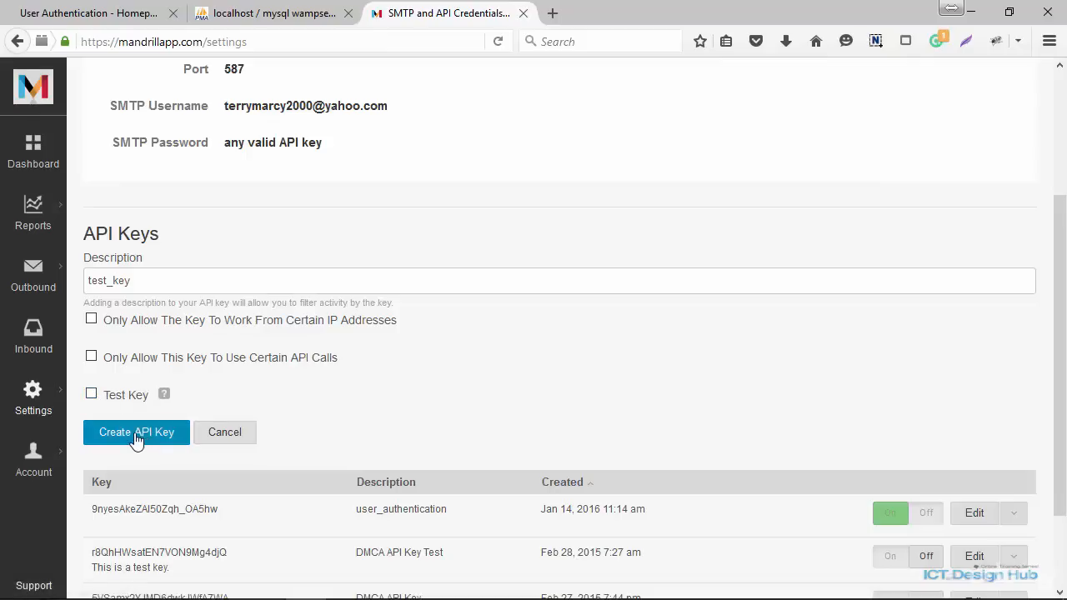
pyautogui.click(136, 431)
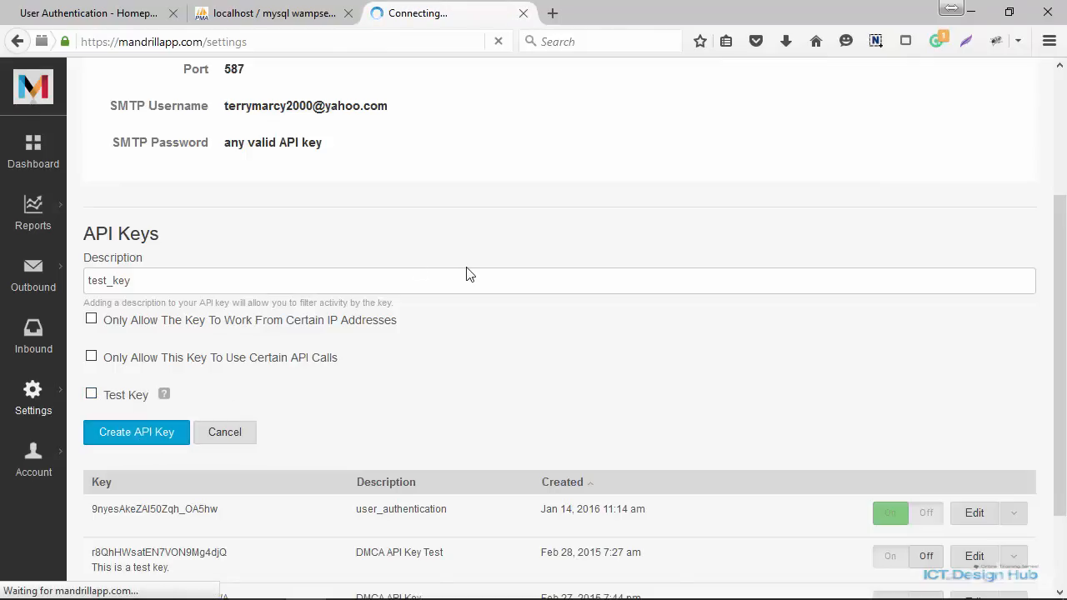
# Step: Switch the test_key API key off and delete it via its Edit dropdown
pyautogui.click(136, 432)
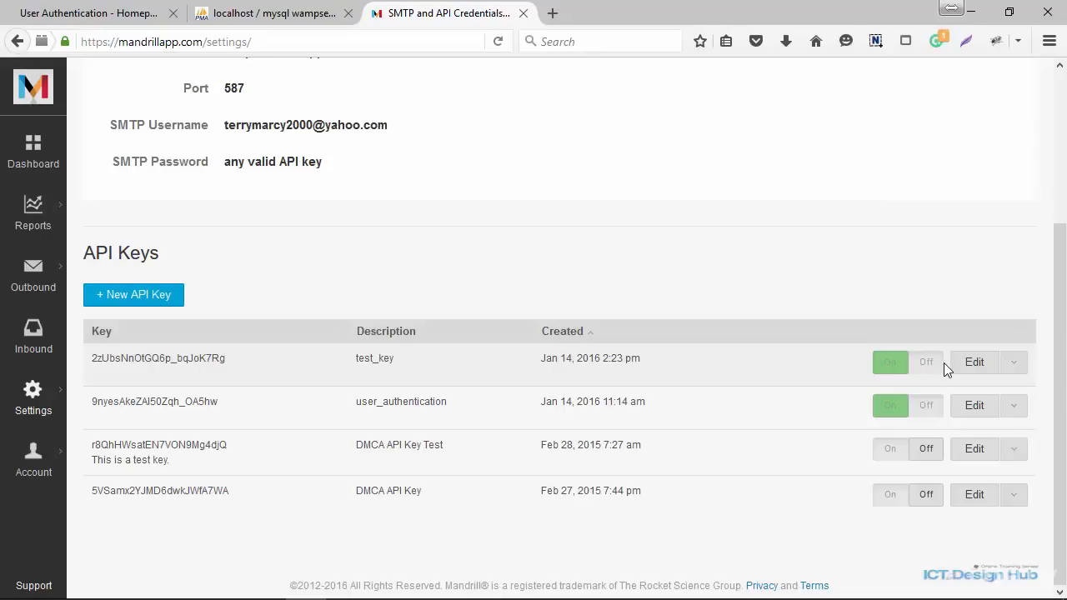
pyautogui.moveTo(943, 366)
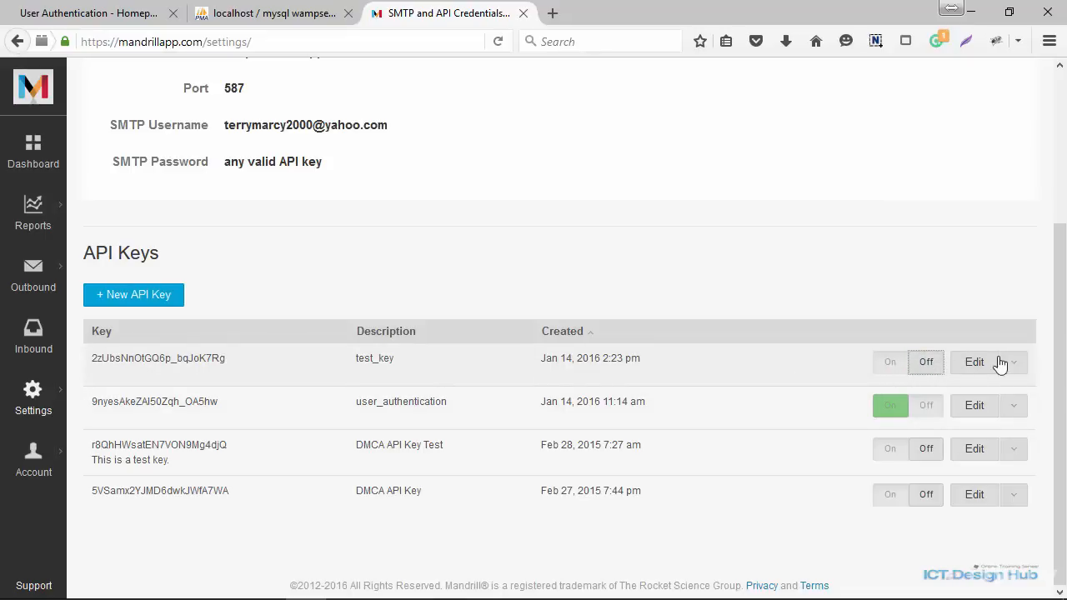
pyautogui.click(974, 362)
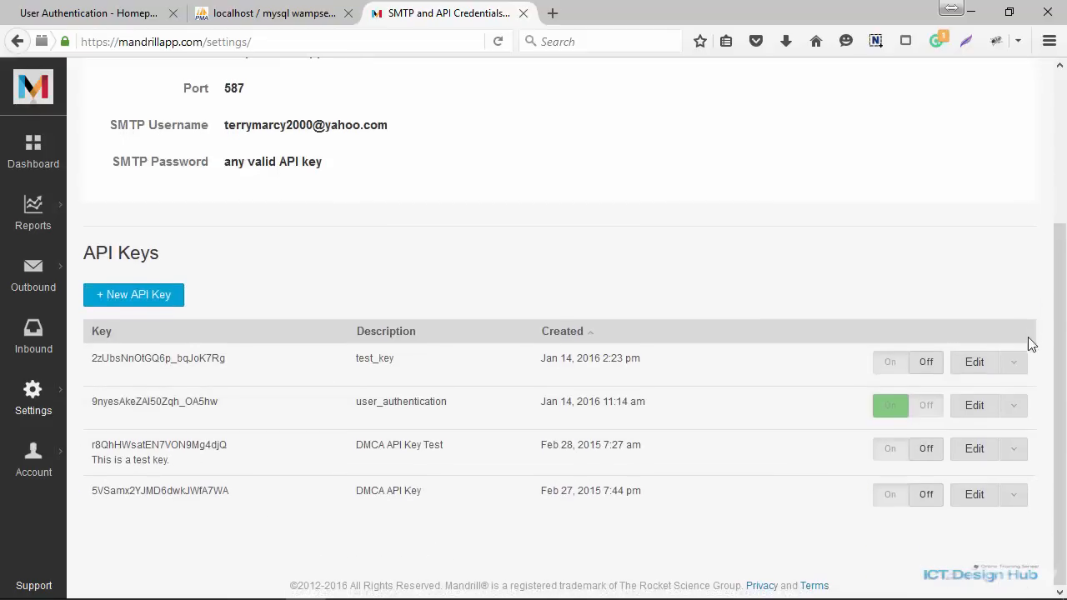
pyautogui.click(1013, 362)
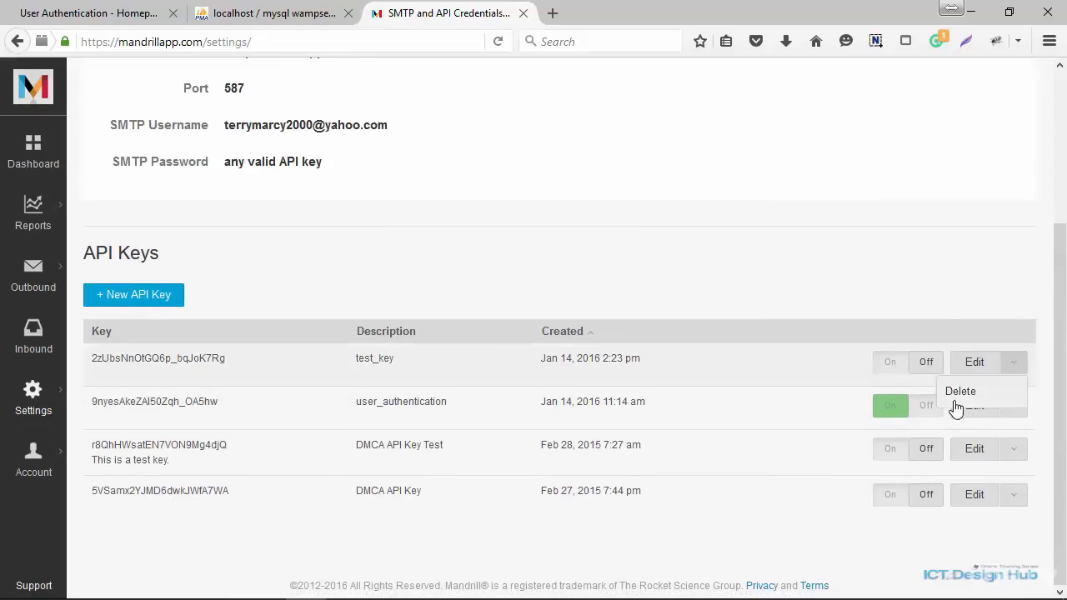
pyautogui.moveTo(962, 396)
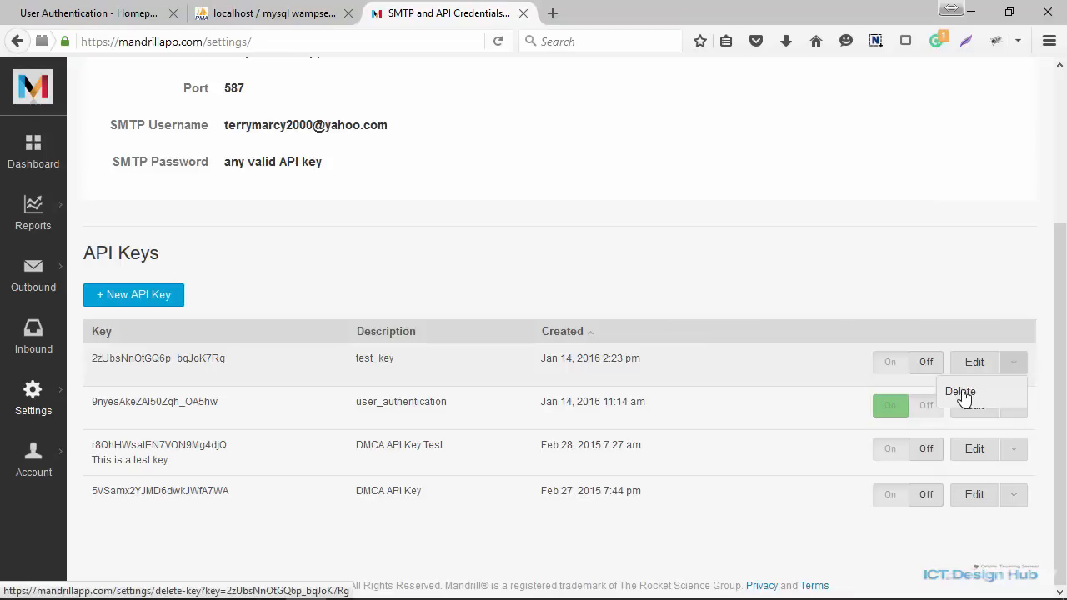
pyautogui.click(960, 391)
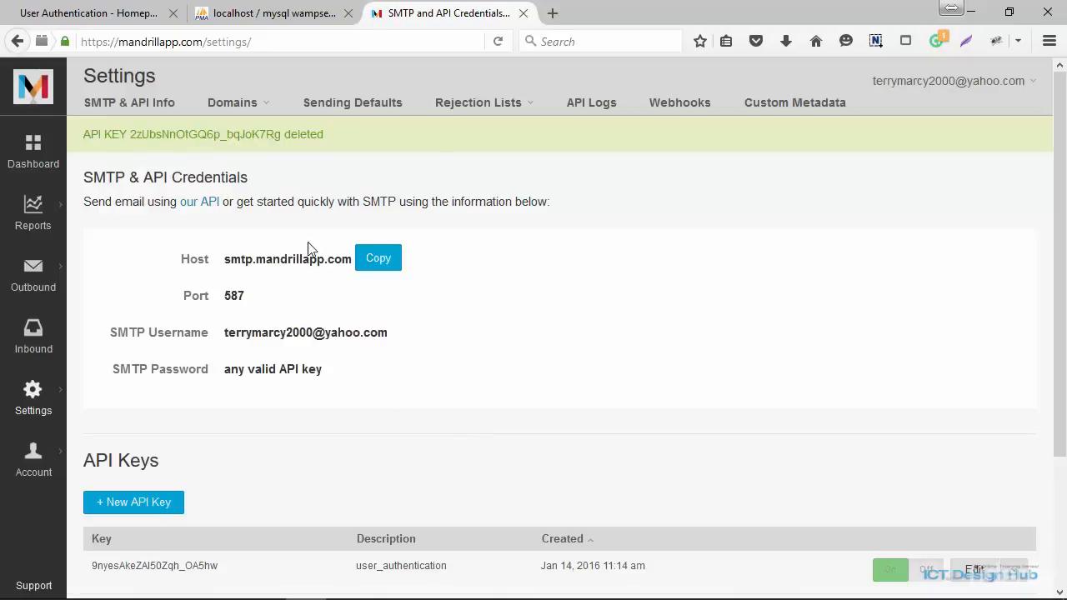
pyautogui.scroll(-3)
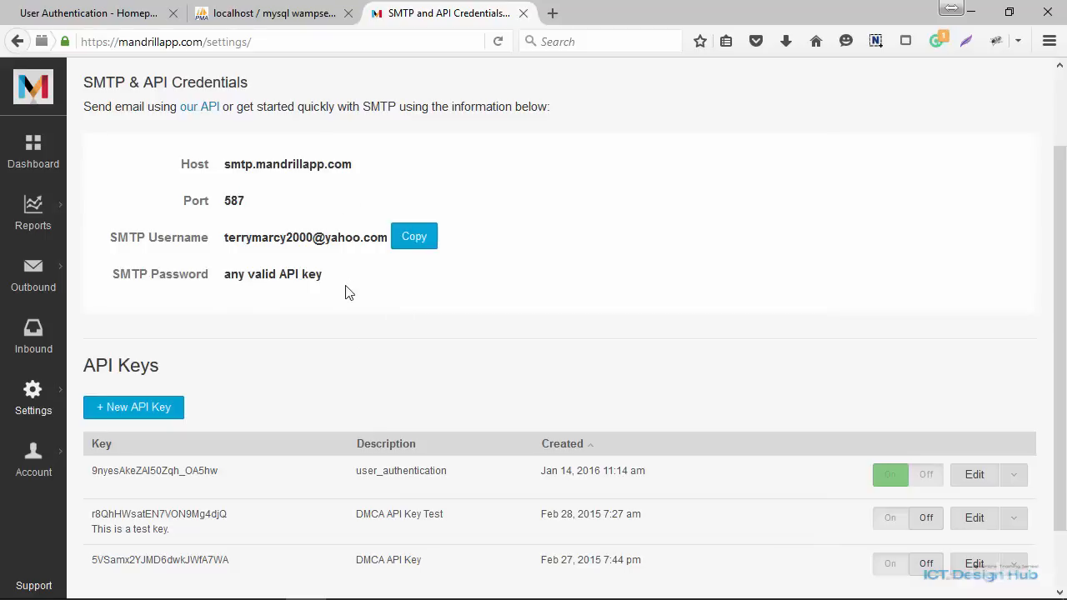
pyautogui.moveTo(242, 163)
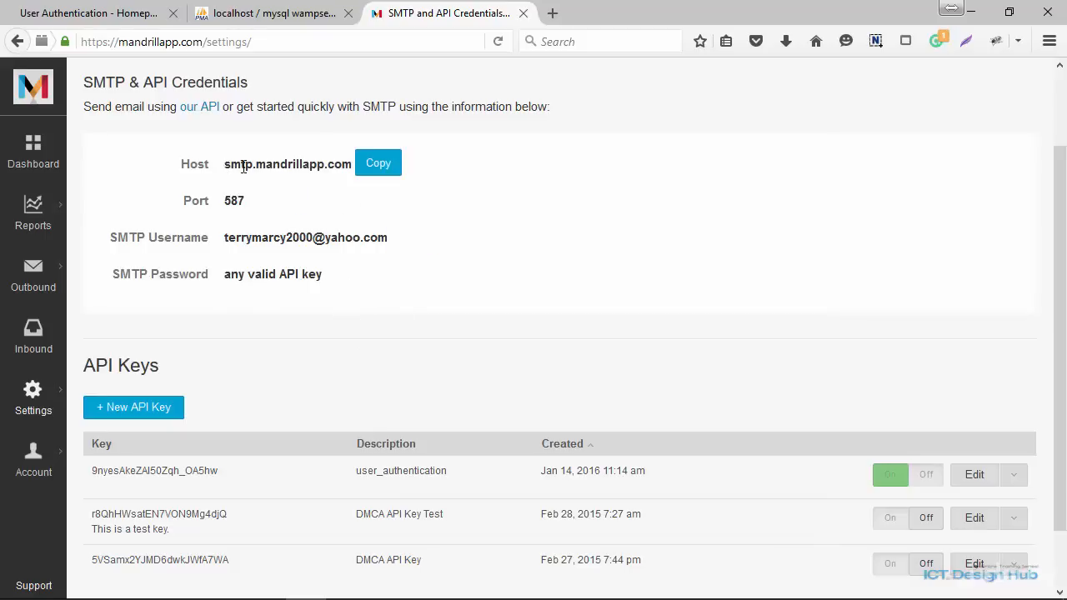
pyautogui.moveTo(286, 168)
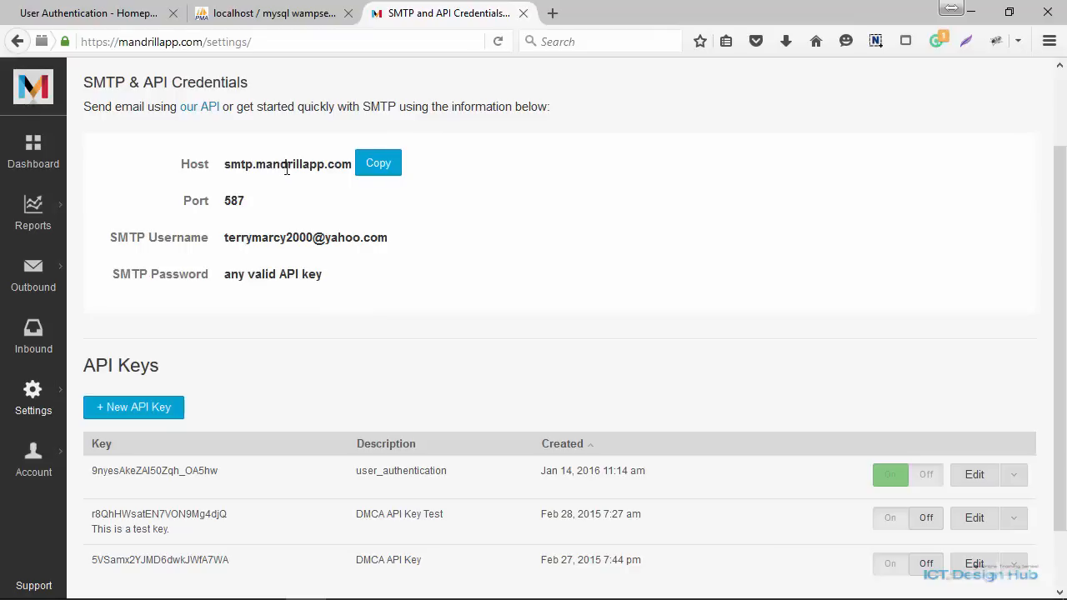
pyautogui.moveTo(240, 200)
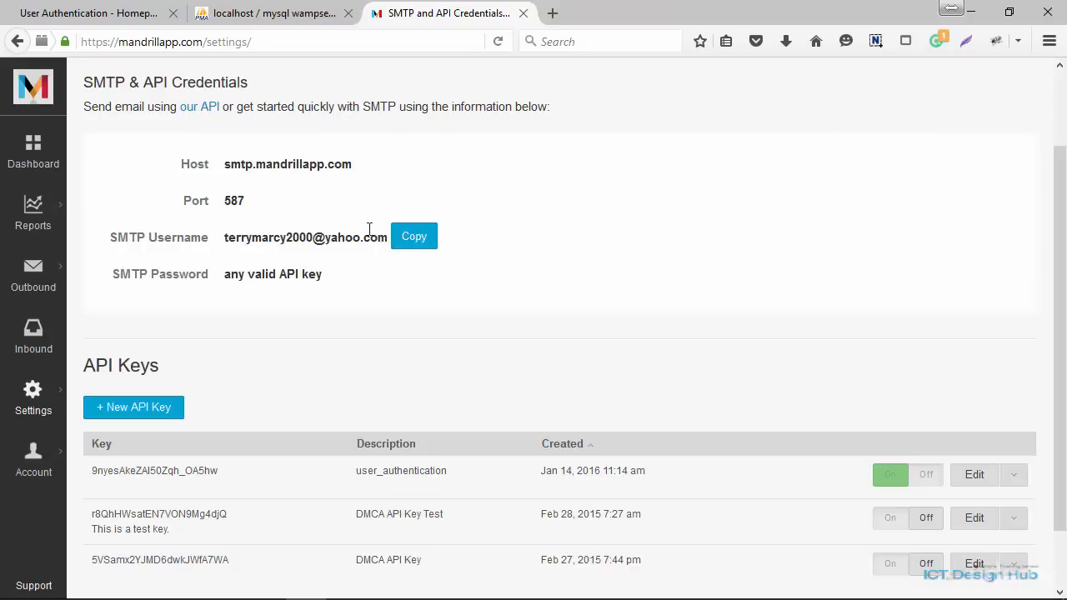
pyautogui.moveTo(188, 278)
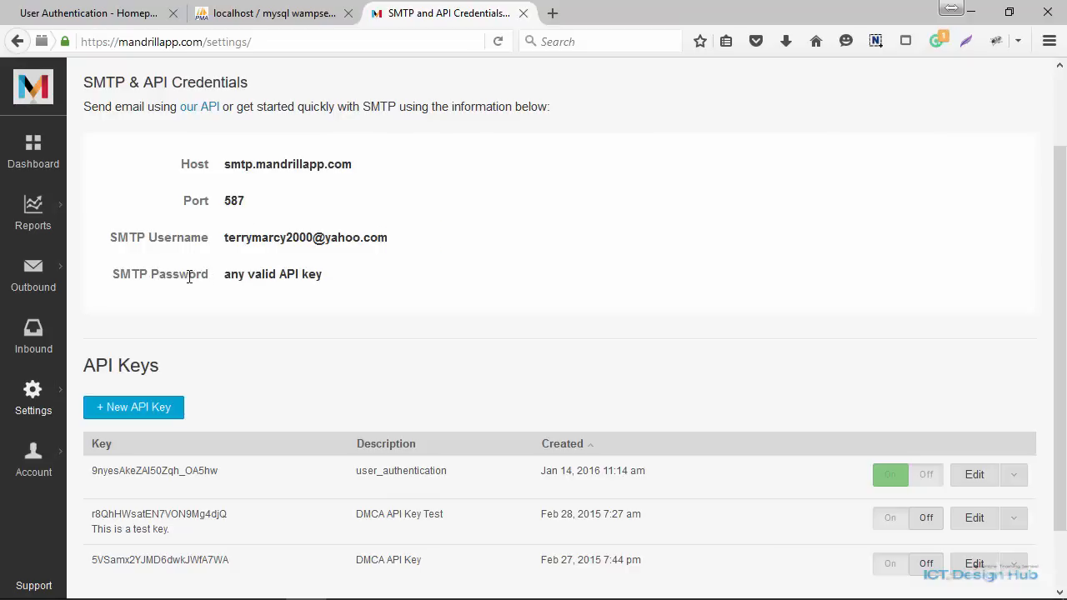
pyautogui.moveTo(262, 268)
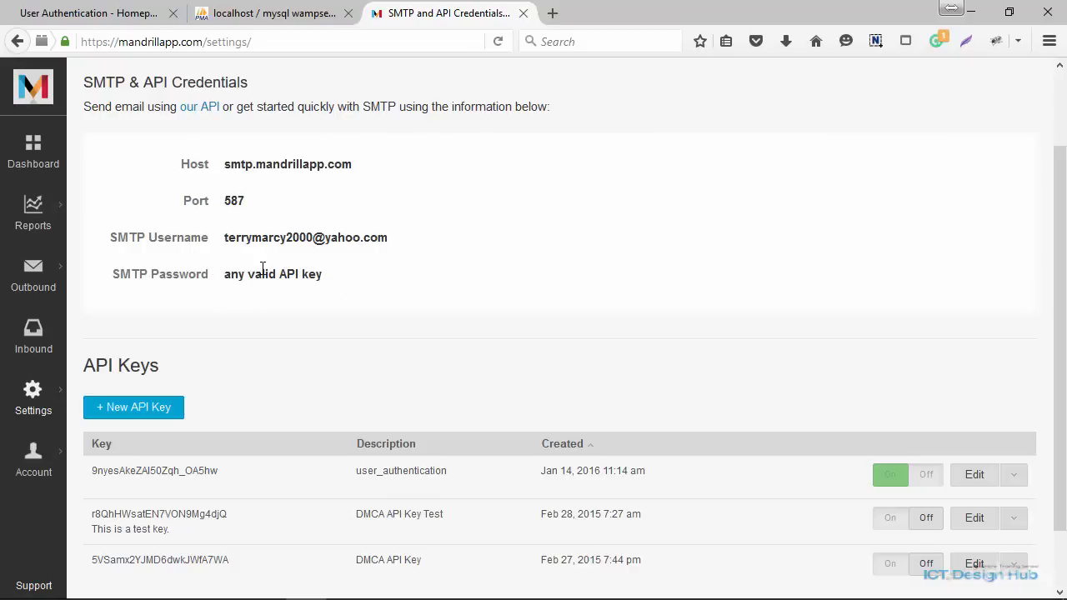
pyautogui.scroll(-3)
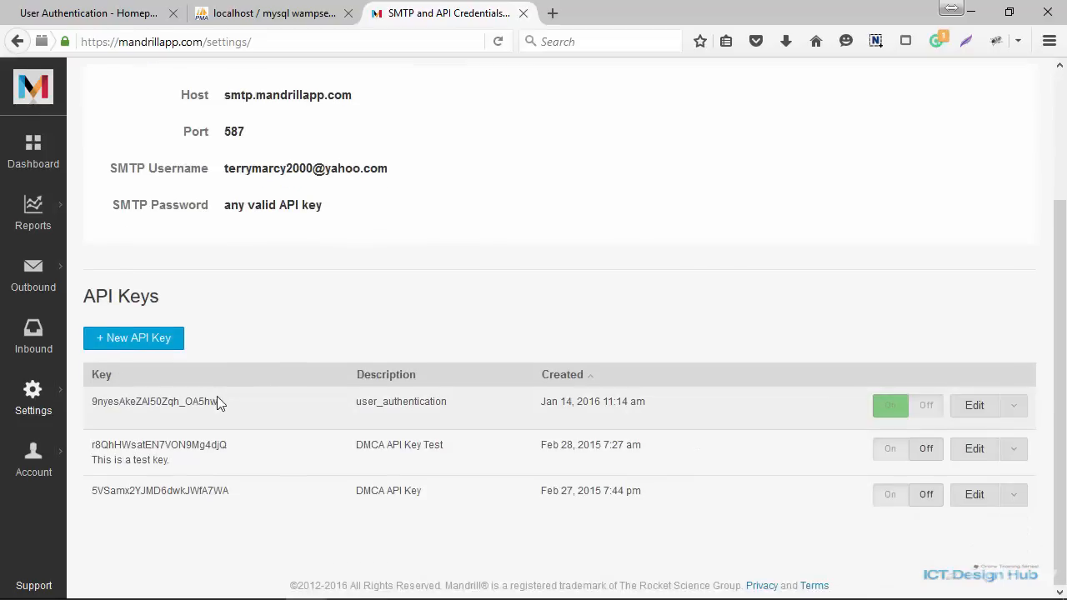
pyautogui.doubleClick(154, 402)
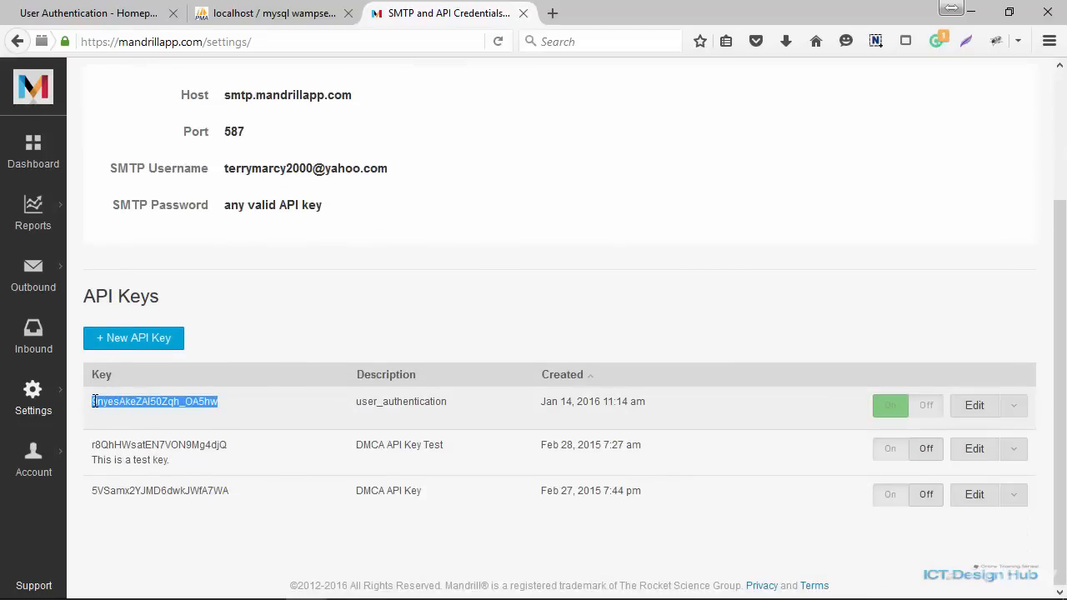
pyautogui.moveTo(132, 396)
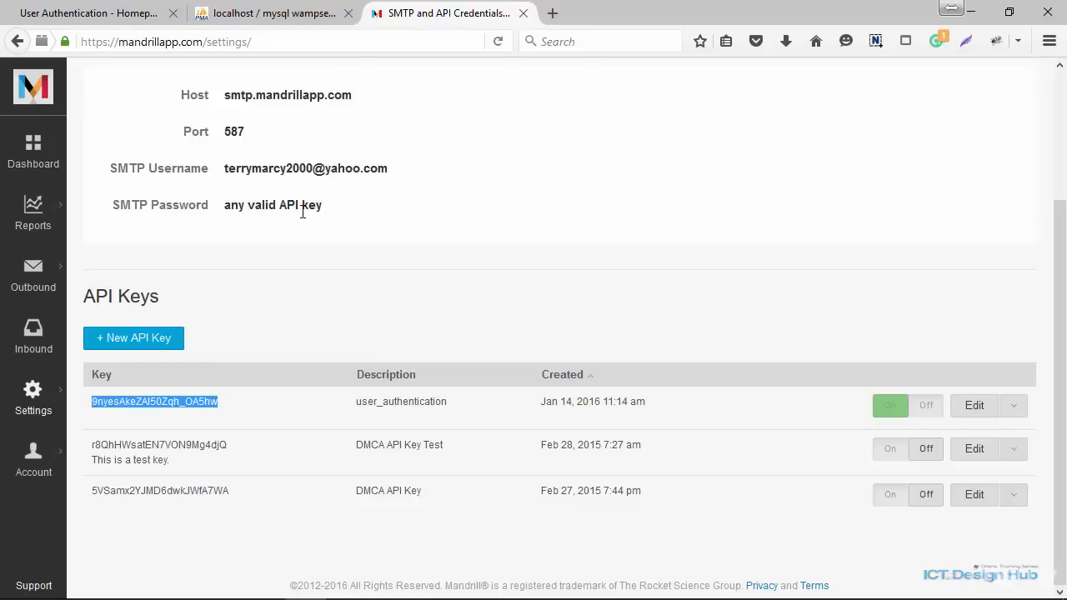
pyautogui.click(433, 208)
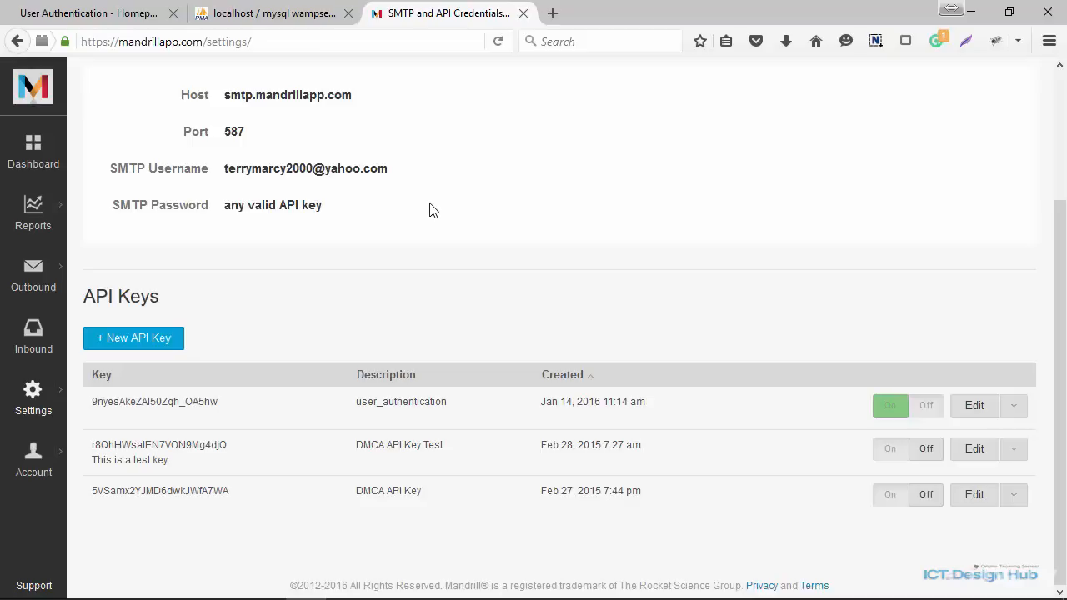
pyautogui.moveTo(406, 213)
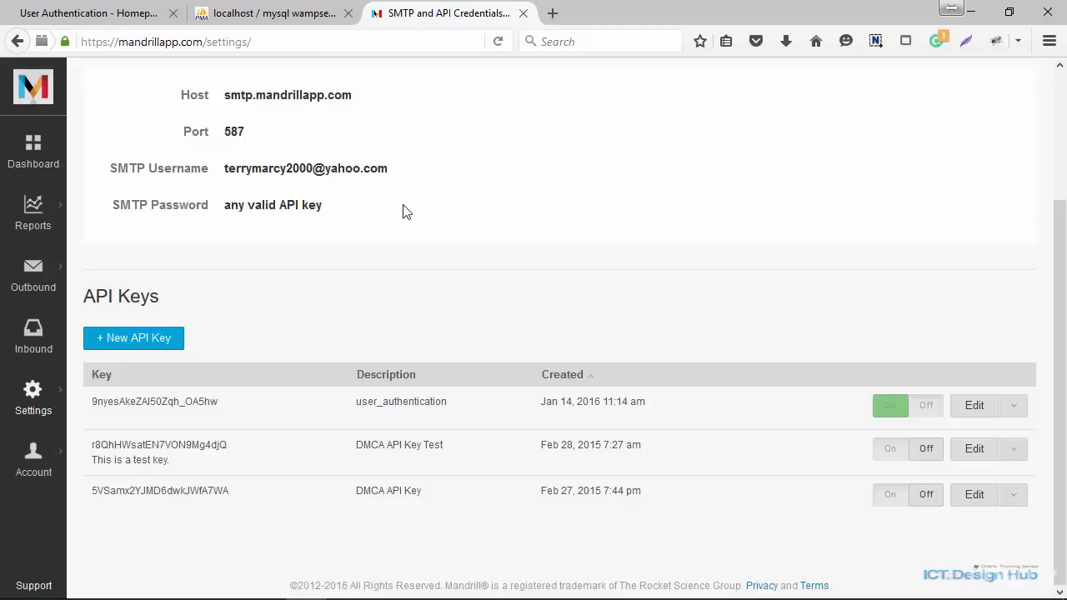
pyautogui.moveTo(432, 209)
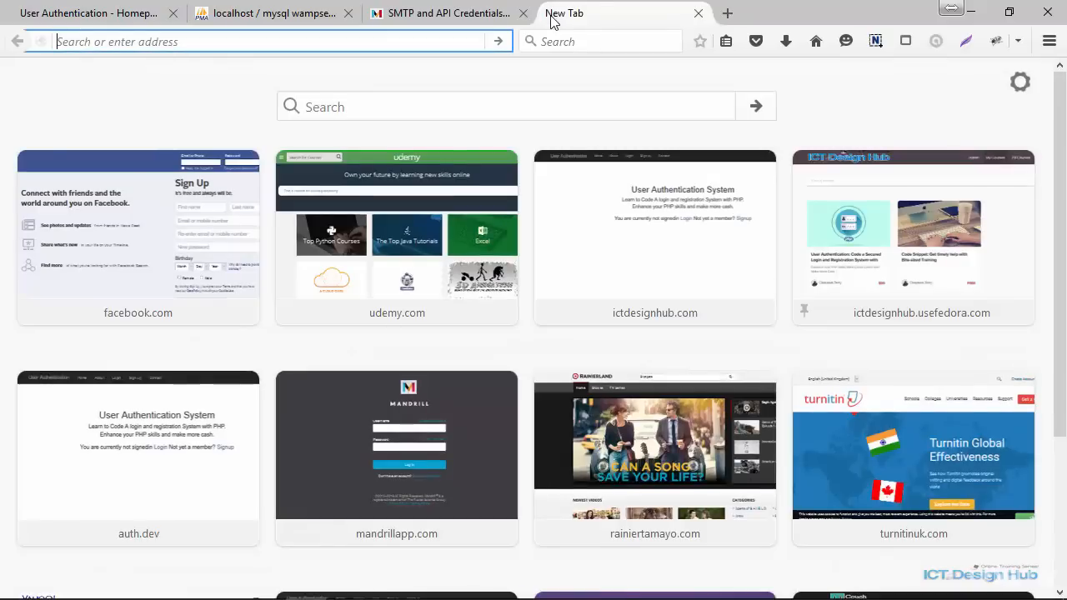
# Step: Search 'phpm' and open the PHPMailer/PHPMailer GitHub repository, scrolling its file list
pyautogui.write('p')
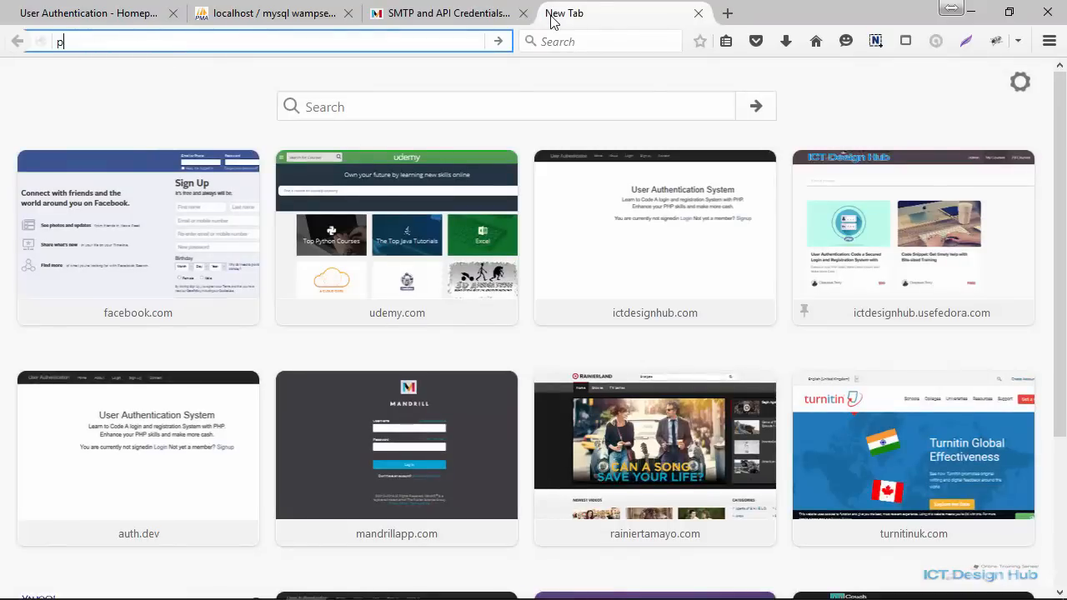
pyautogui.write('hpmailer')
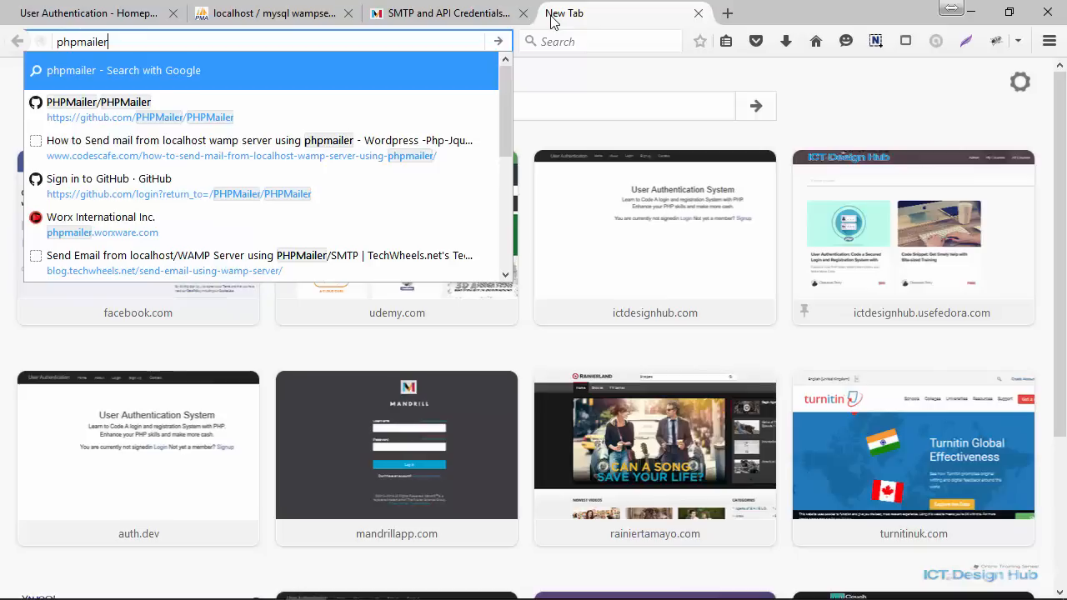
pyautogui.moveTo(339, 95)
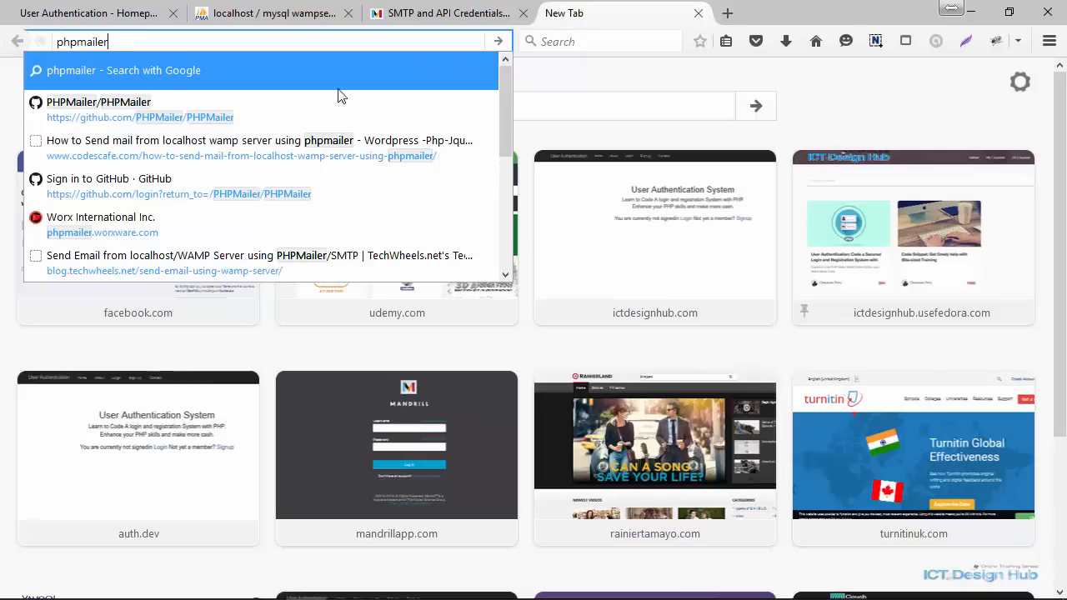
pyautogui.click(97, 101)
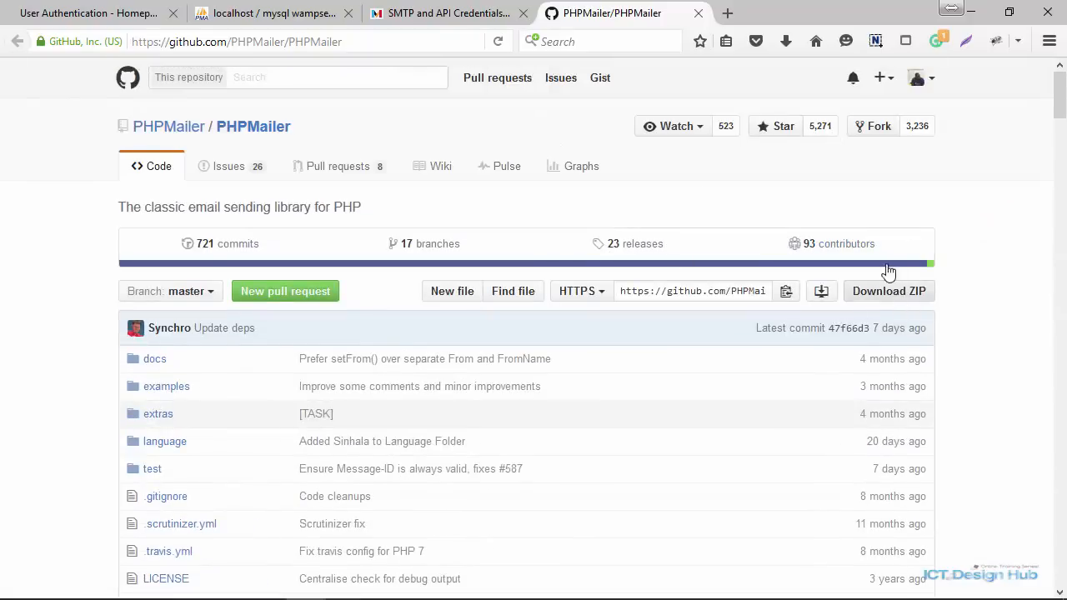
pyautogui.scroll(-3)
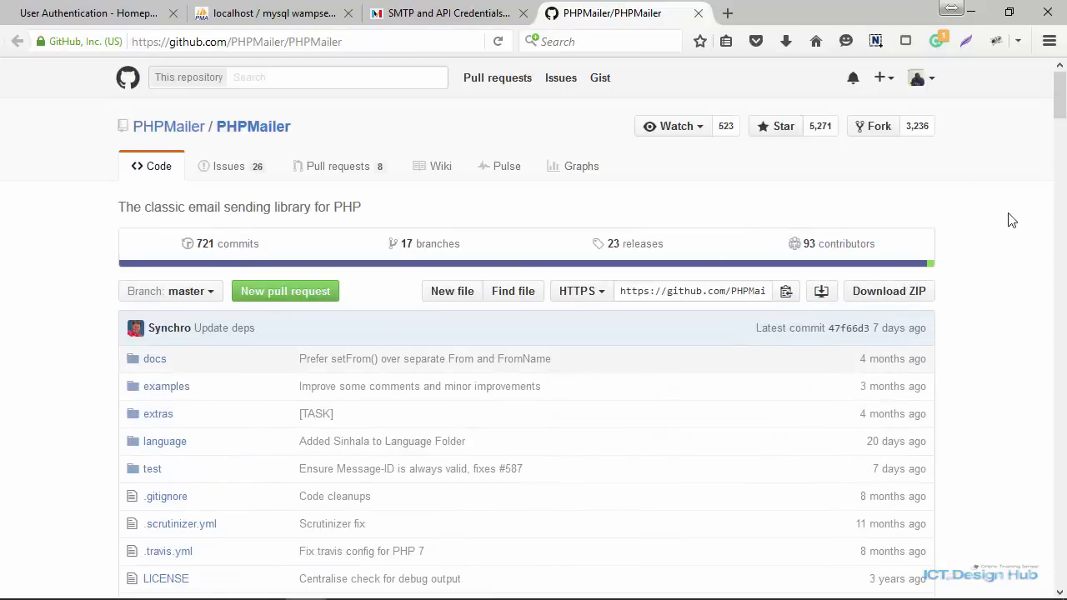
pyautogui.scroll(-3)
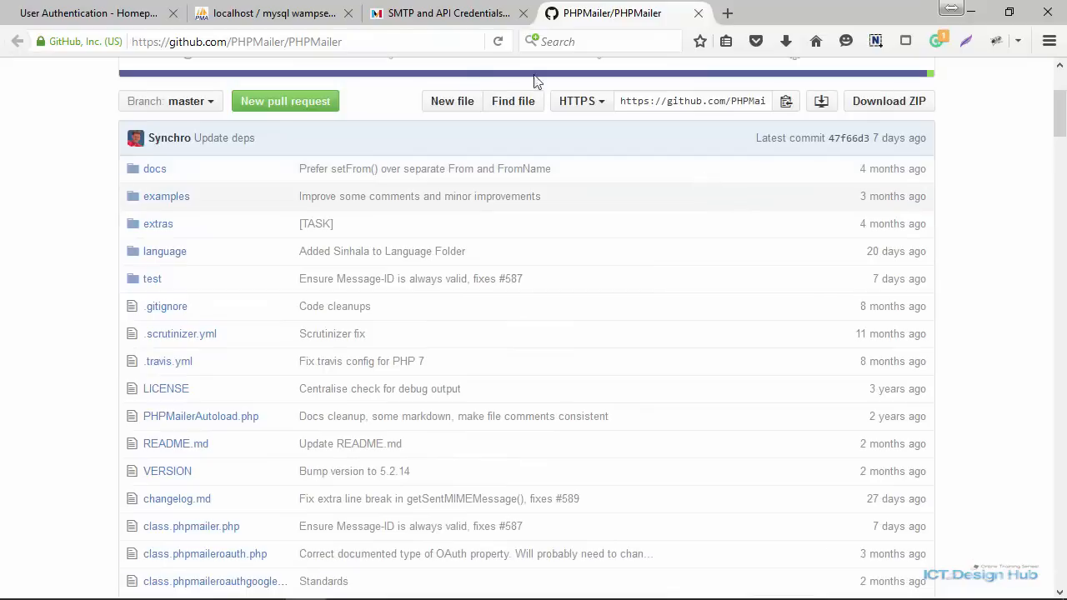
pyautogui.moveTo(502, 245)
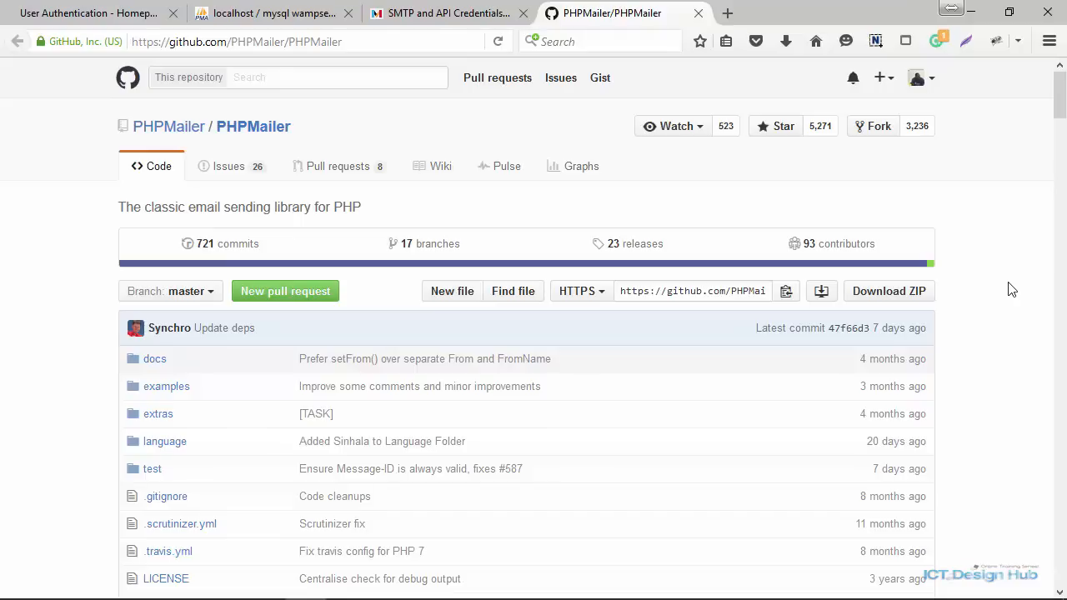
pyautogui.moveTo(564, 59)
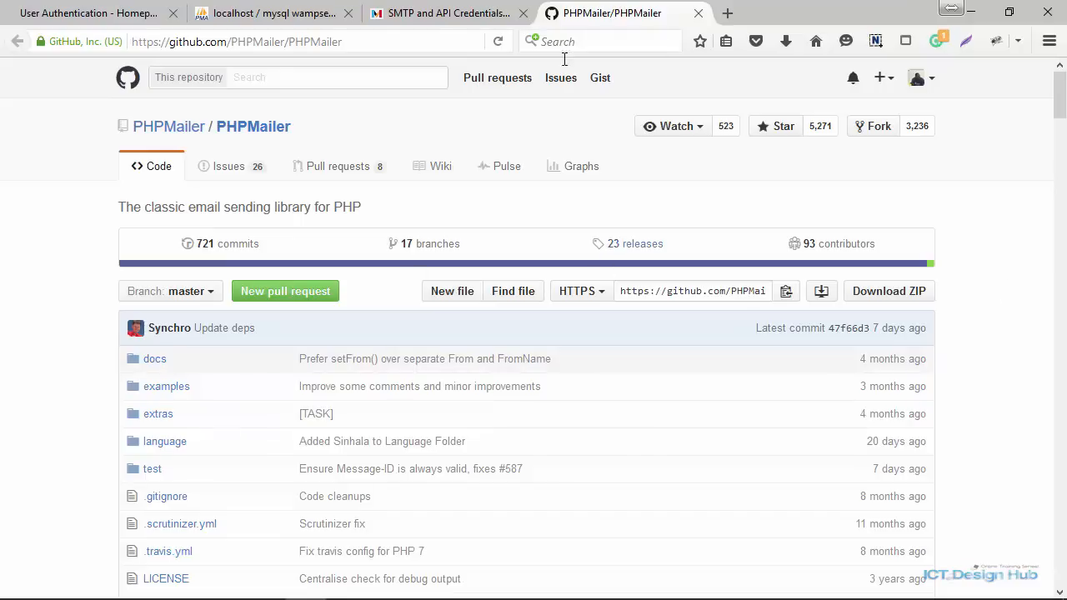
pyautogui.moveTo(697, 13)
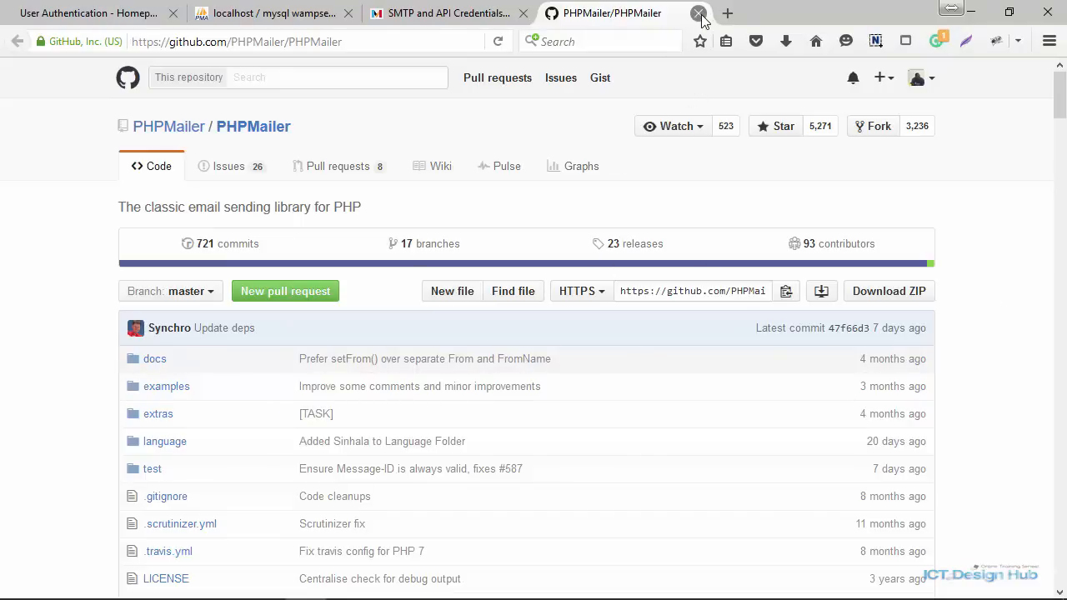
# Step: Close the GitHub tab, then open and scroll through class.phpmailer.php in PhpStorm
pyautogui.click(700, 13)
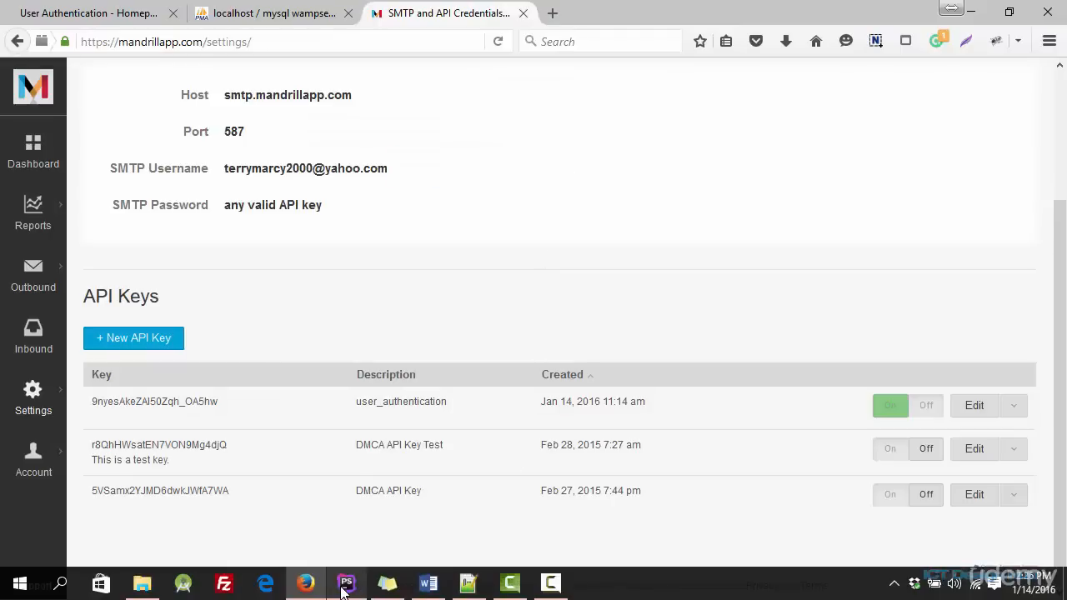
pyautogui.click(348, 583)
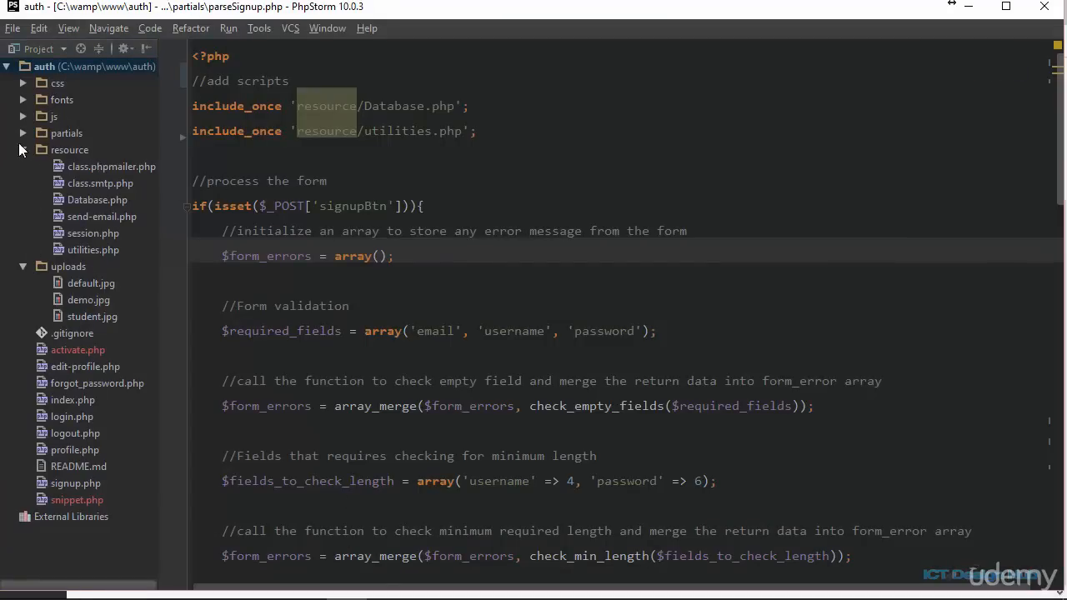
pyautogui.click(111, 166)
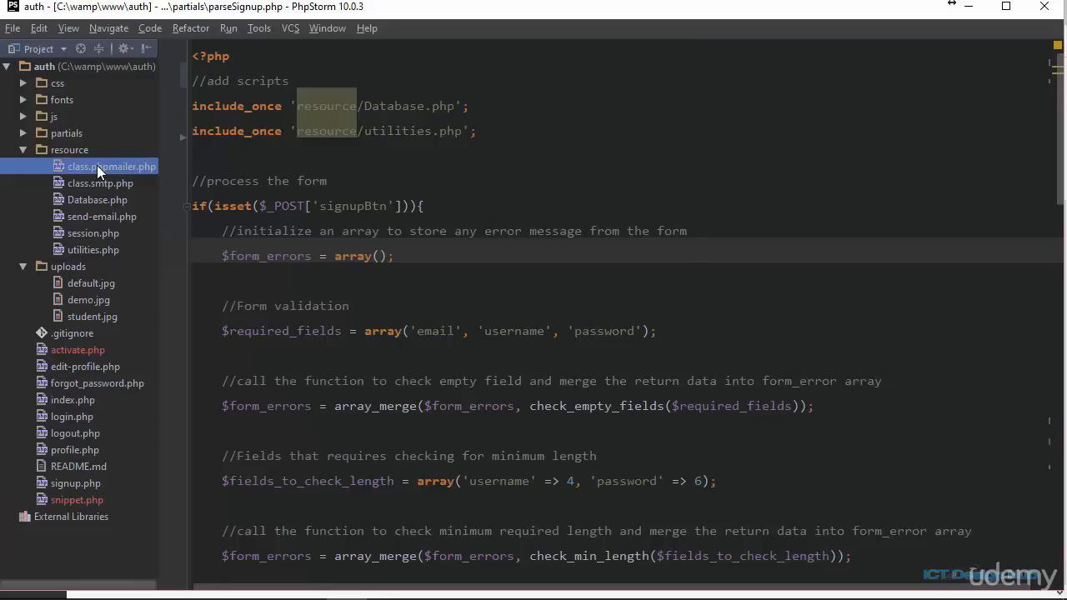
pyautogui.doubleClick(110, 166)
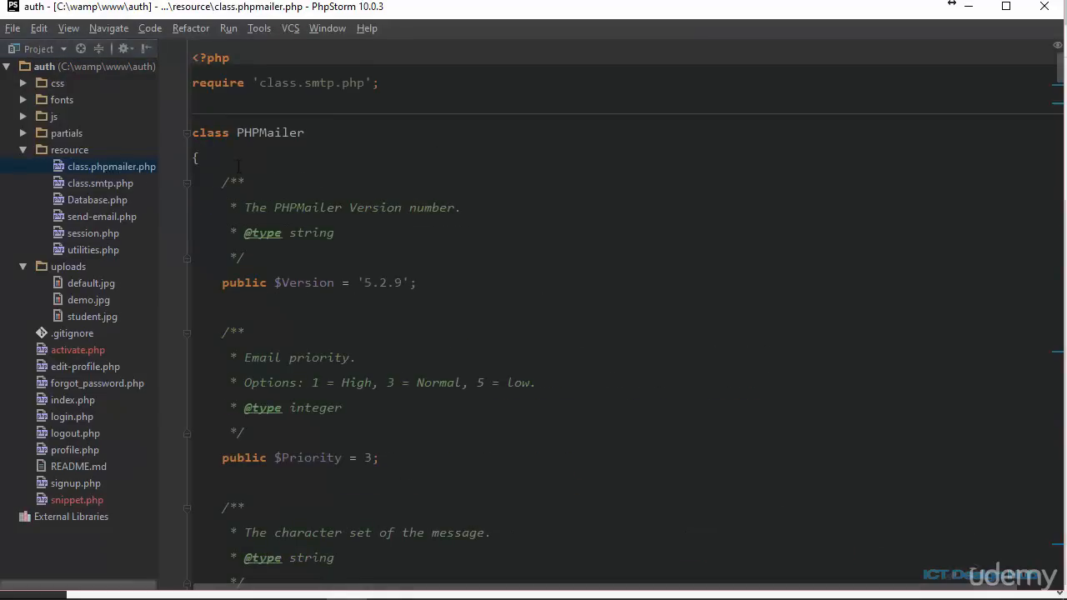
pyautogui.scroll(-3)
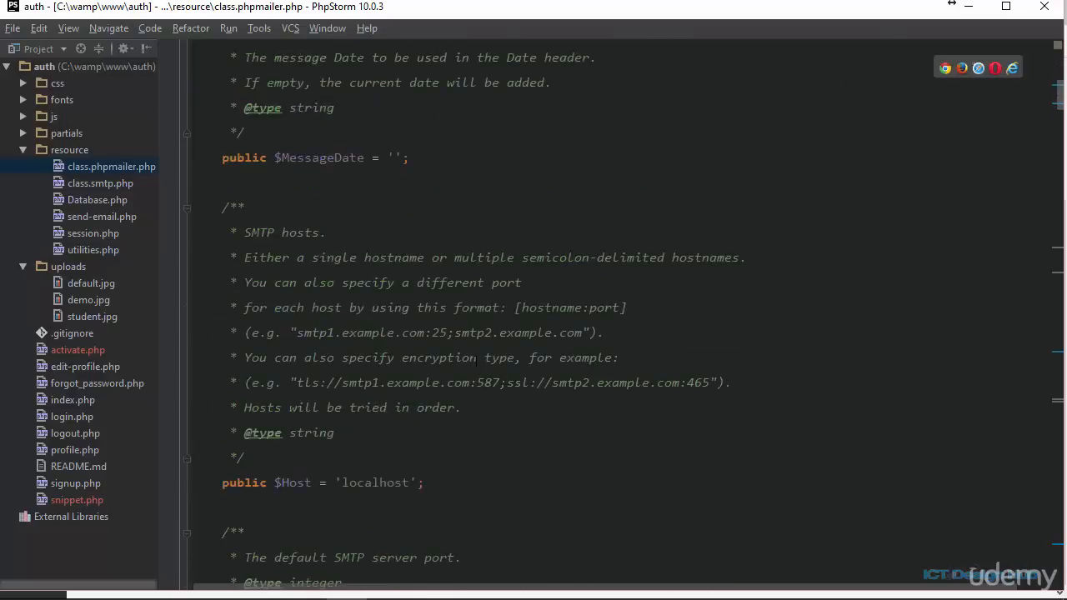
pyautogui.scroll(-3)
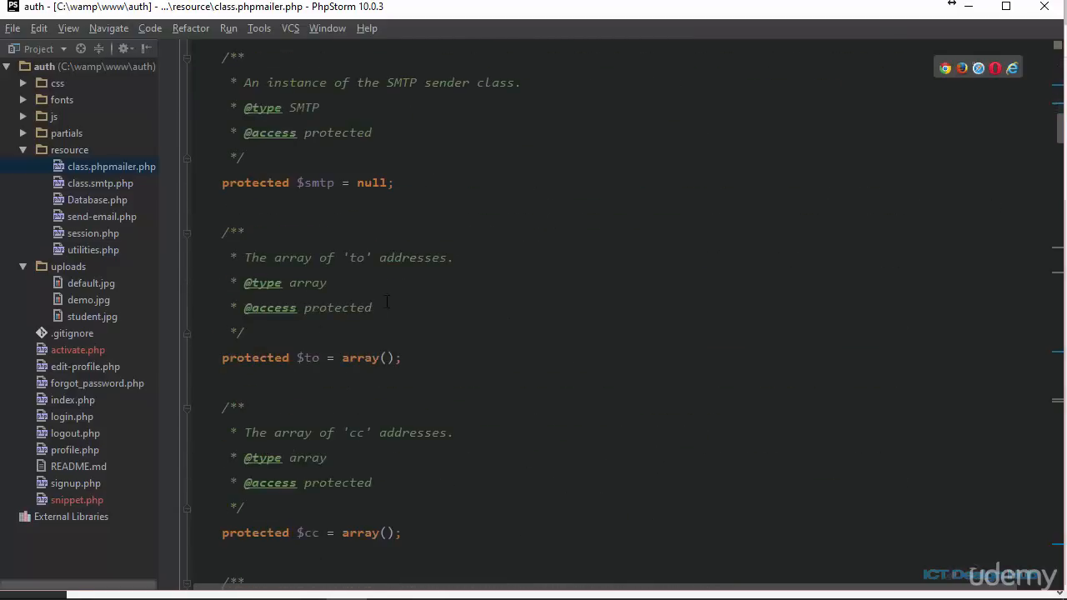
pyautogui.scroll(-3)
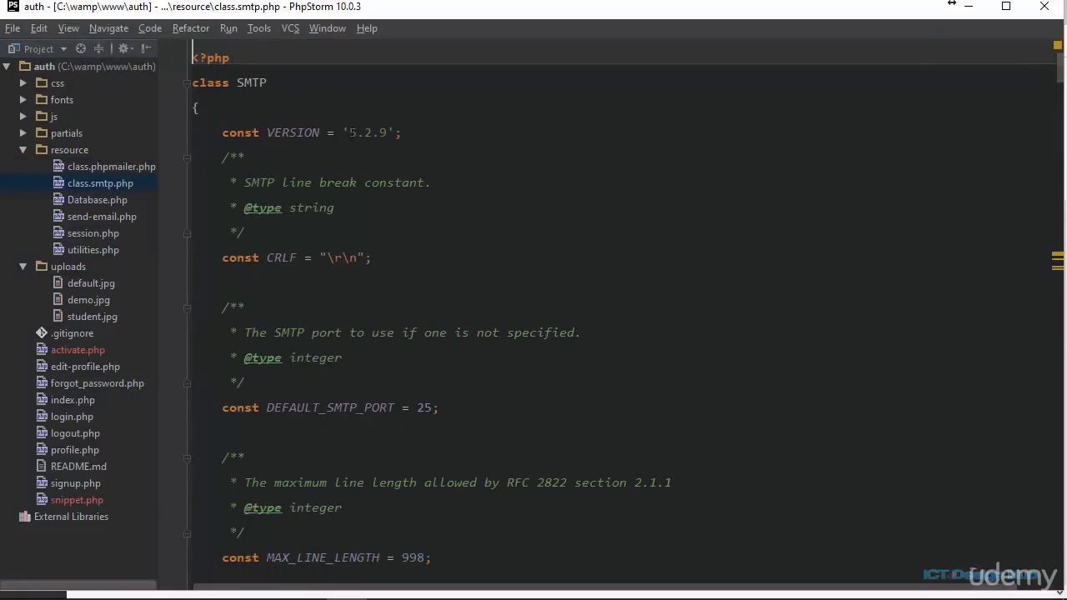
pyautogui.scroll(-3)
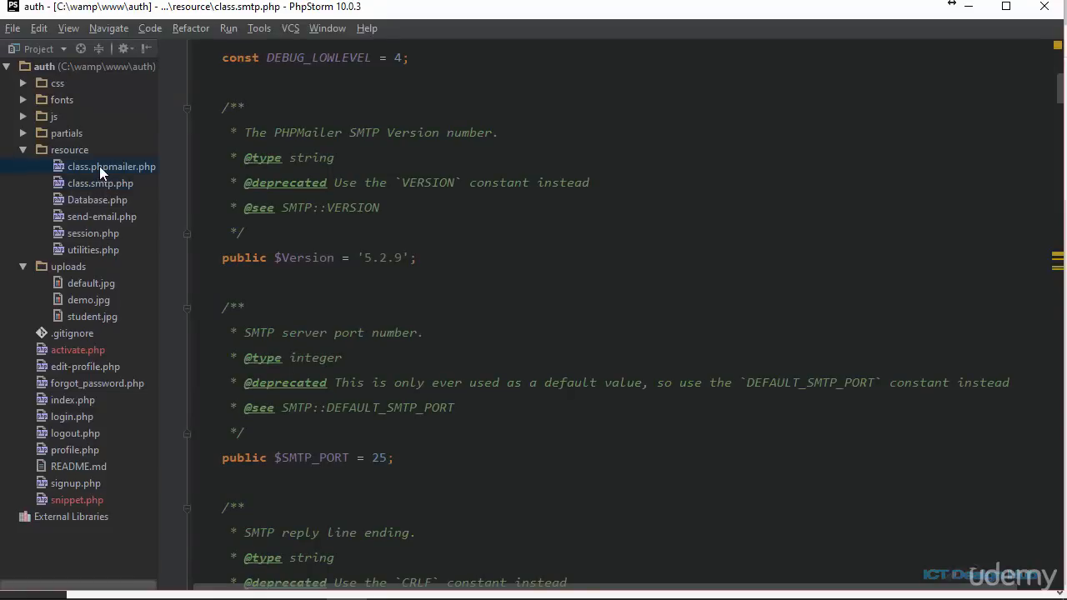
pyautogui.click(111, 166)
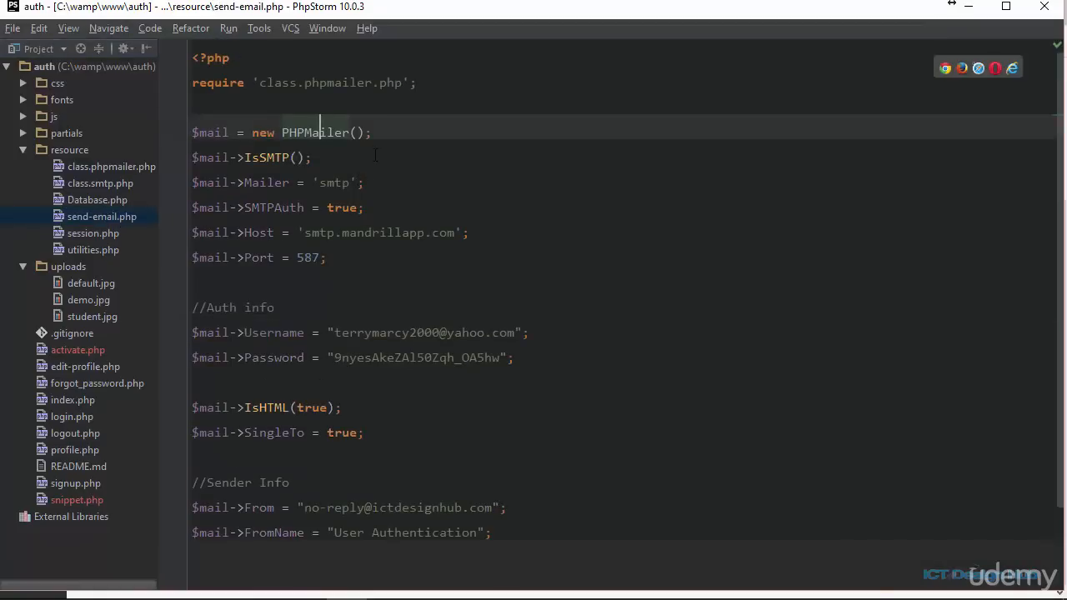
pyautogui.moveTo(373, 156)
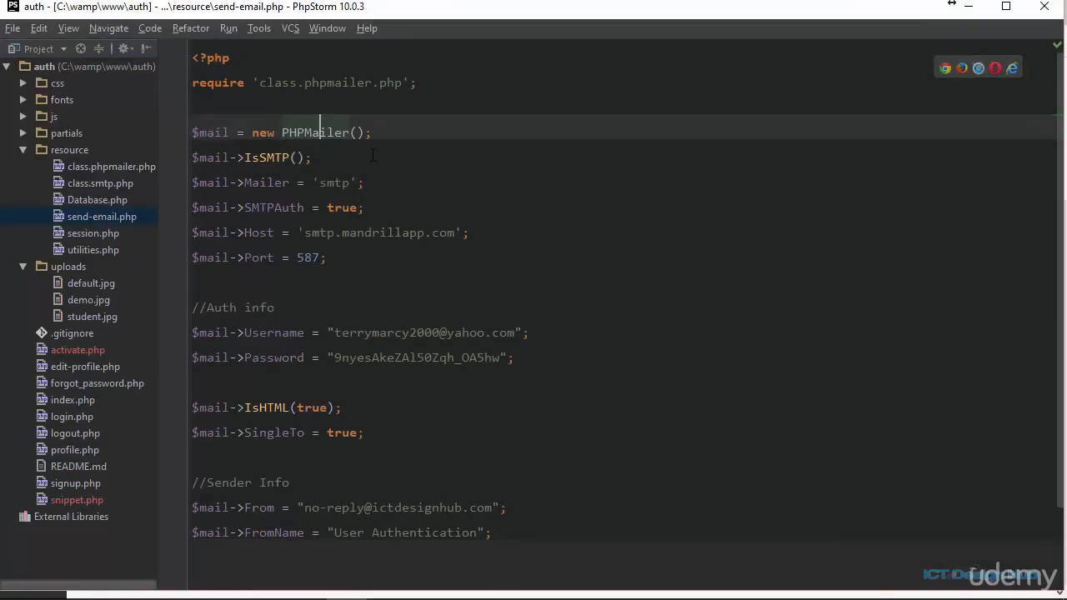
# Step: Use the Edit menu to show send-email.php with line numbers, focusing the mailer-object line
pyautogui.click(39, 28)
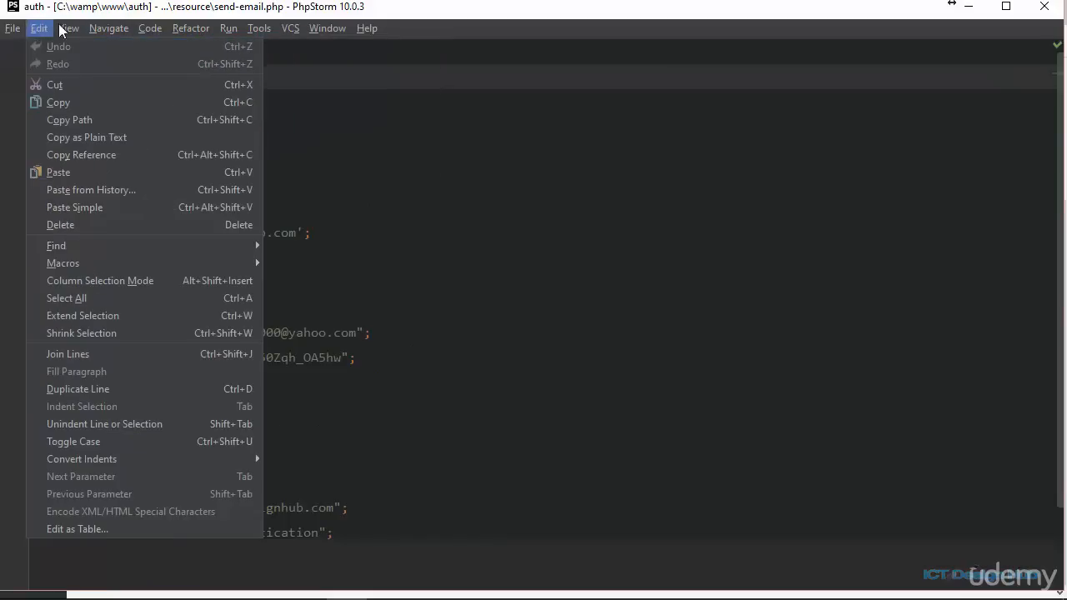
pyautogui.click(68, 27)
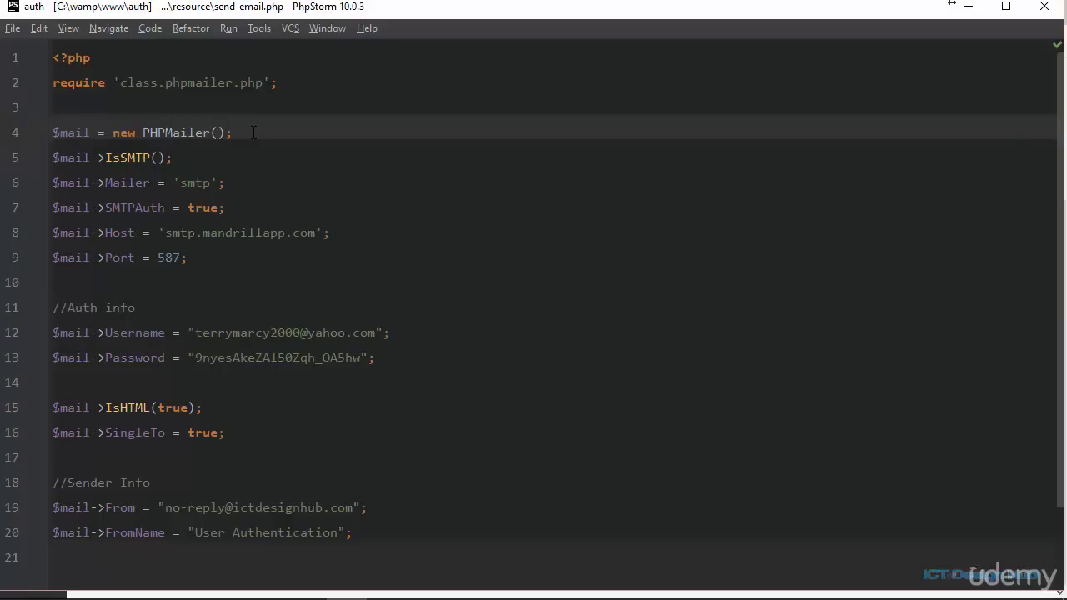
pyautogui.click(250, 133)
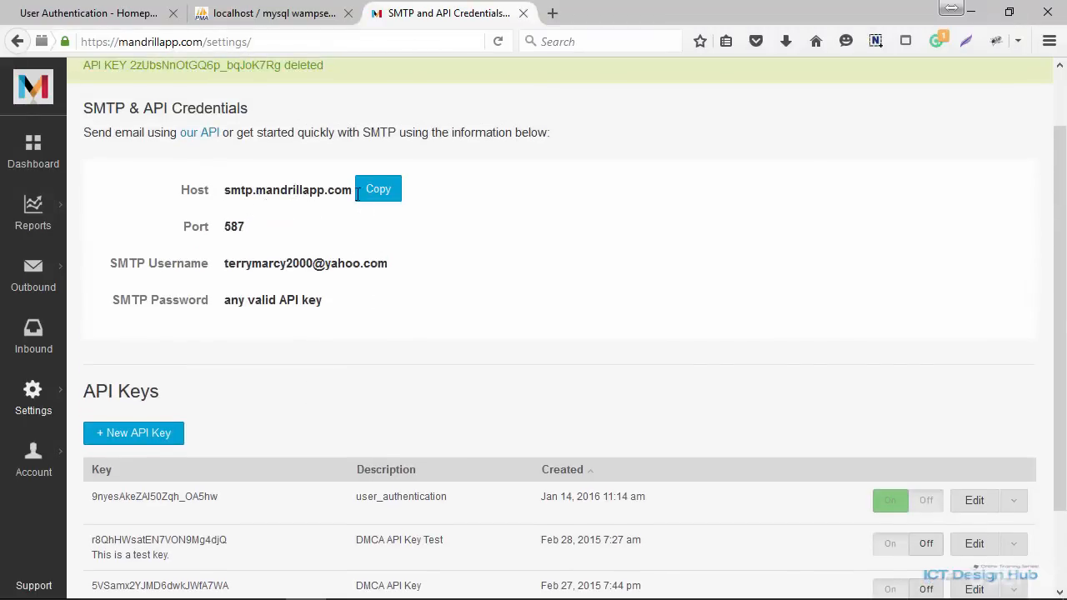
pyautogui.moveTo(249, 226)
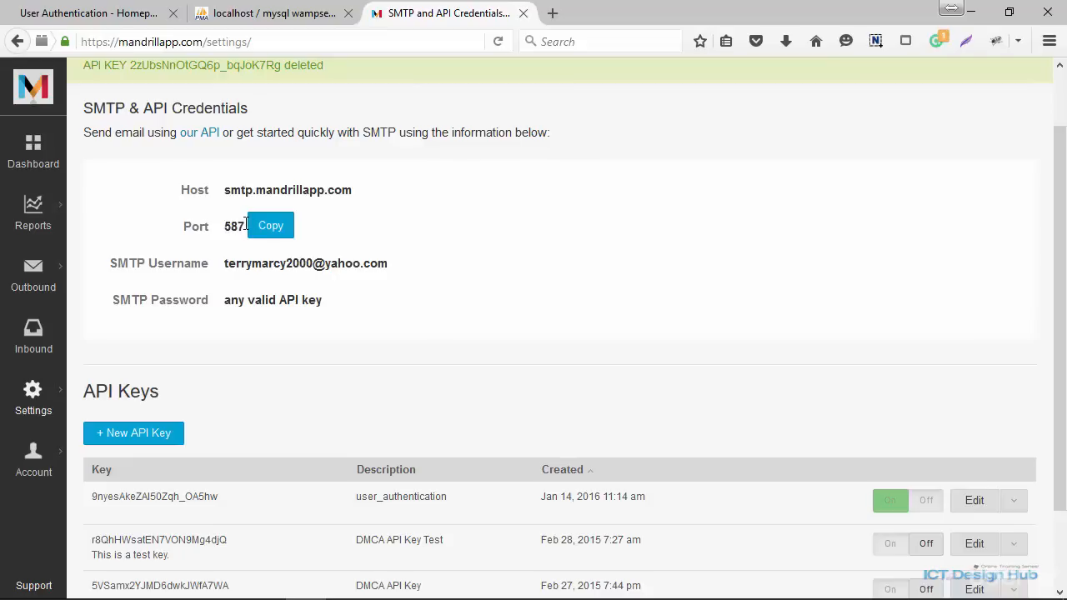
pyautogui.moveTo(215, 263)
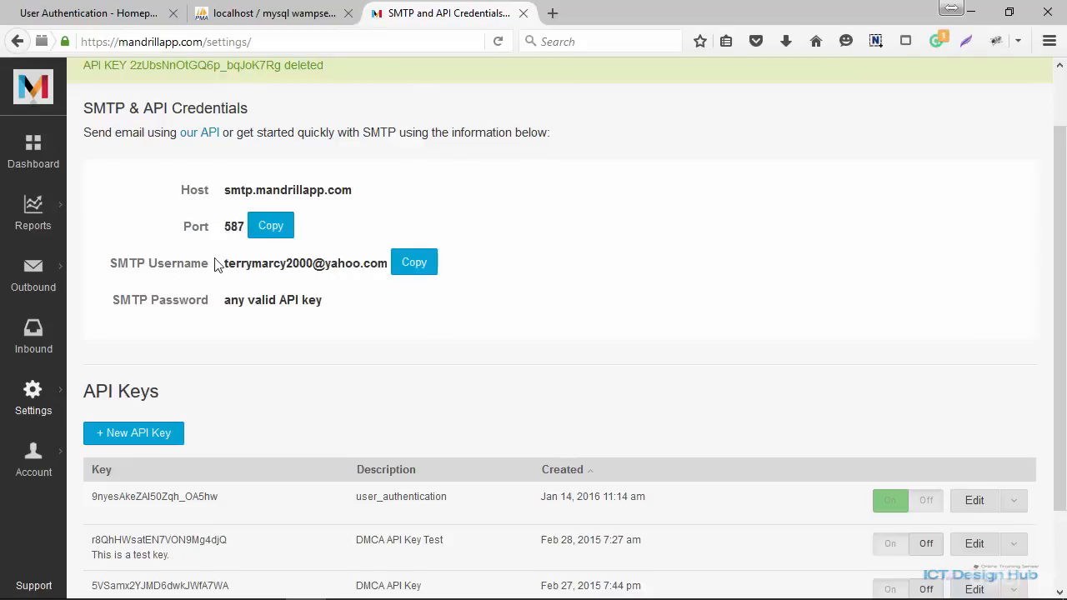
pyautogui.moveTo(348, 262)
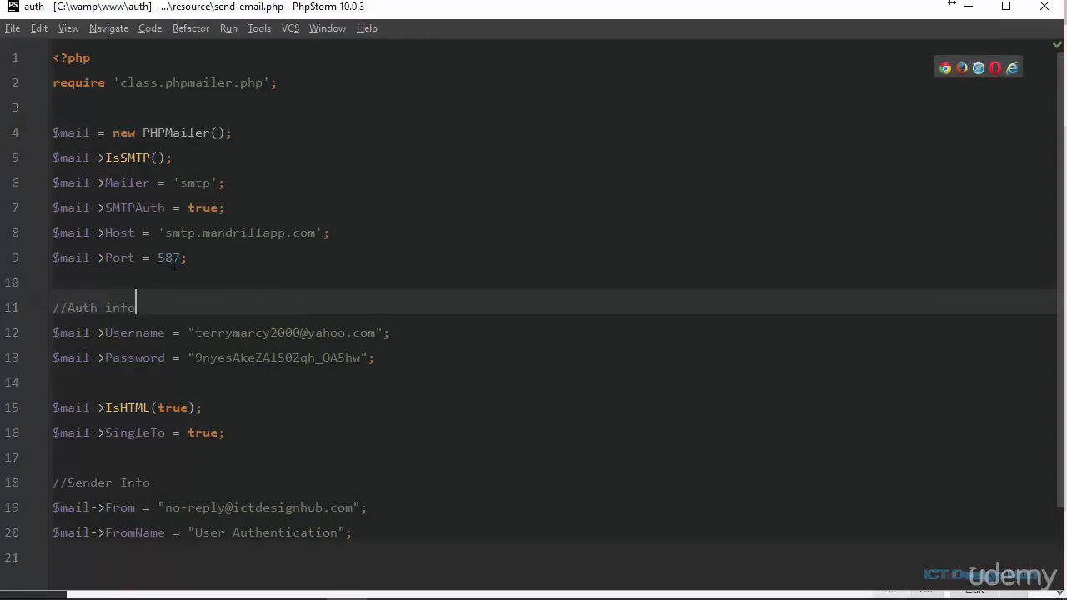
# Step: Highlight port 587, the credential values, and the IsHTML and SingleTo lines
pyautogui.doubleClick(169, 258)
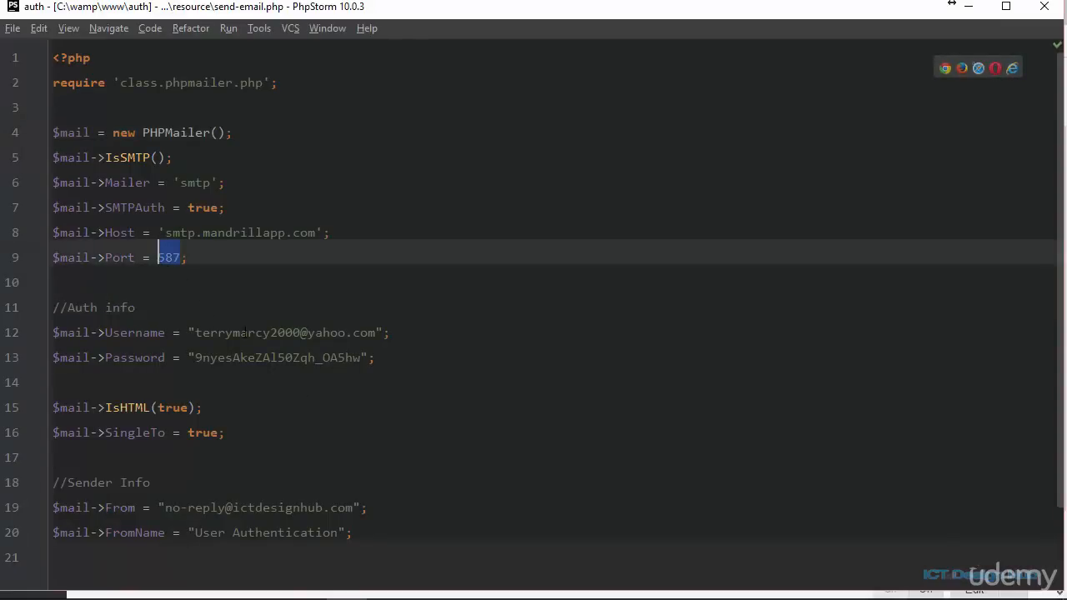
pyautogui.doubleClick(326, 333)
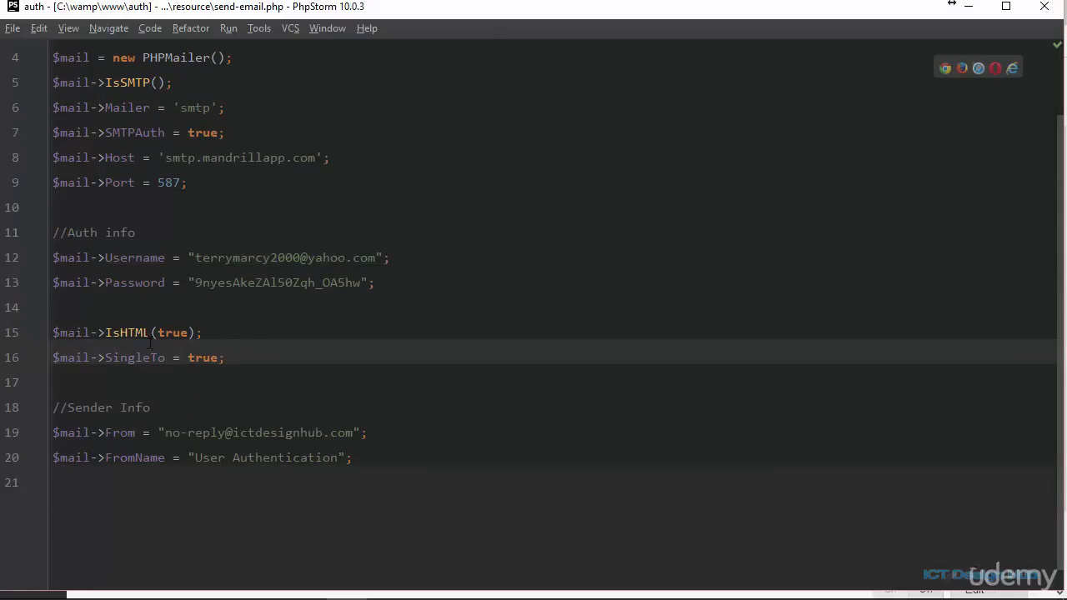
pyautogui.click(225, 357)
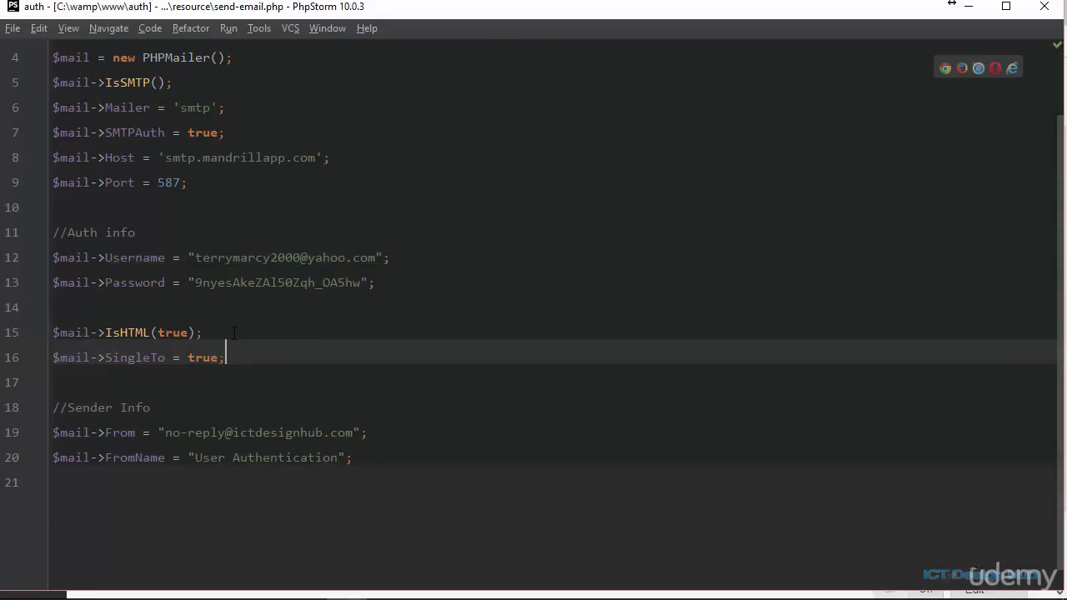
pyautogui.click(203, 333)
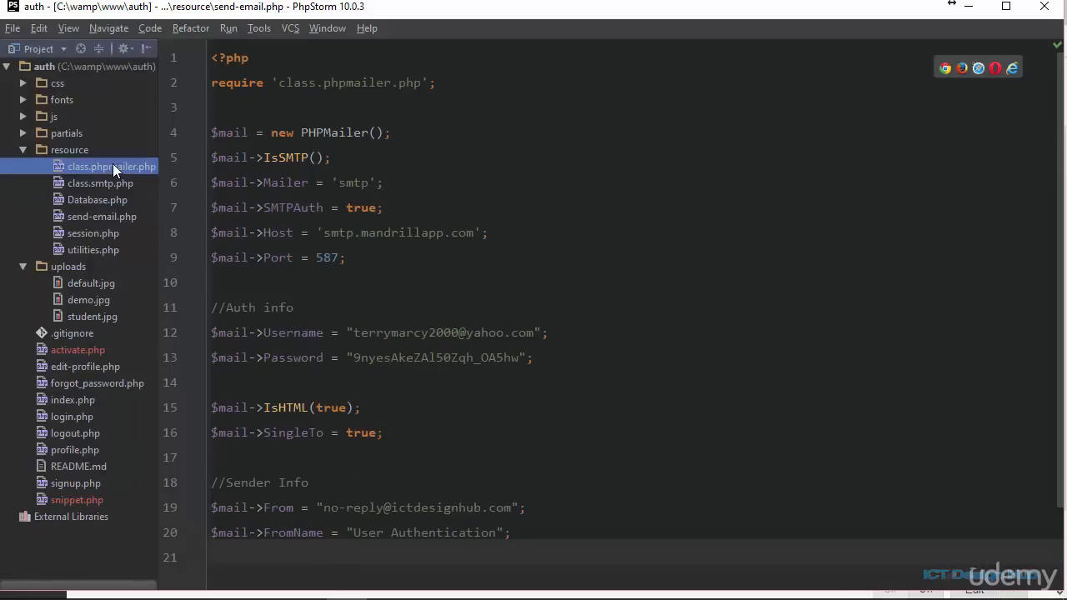
# Step: Open class.phpmailer.php from the resource folder in the project tree
pyautogui.doubleClick(105, 166)
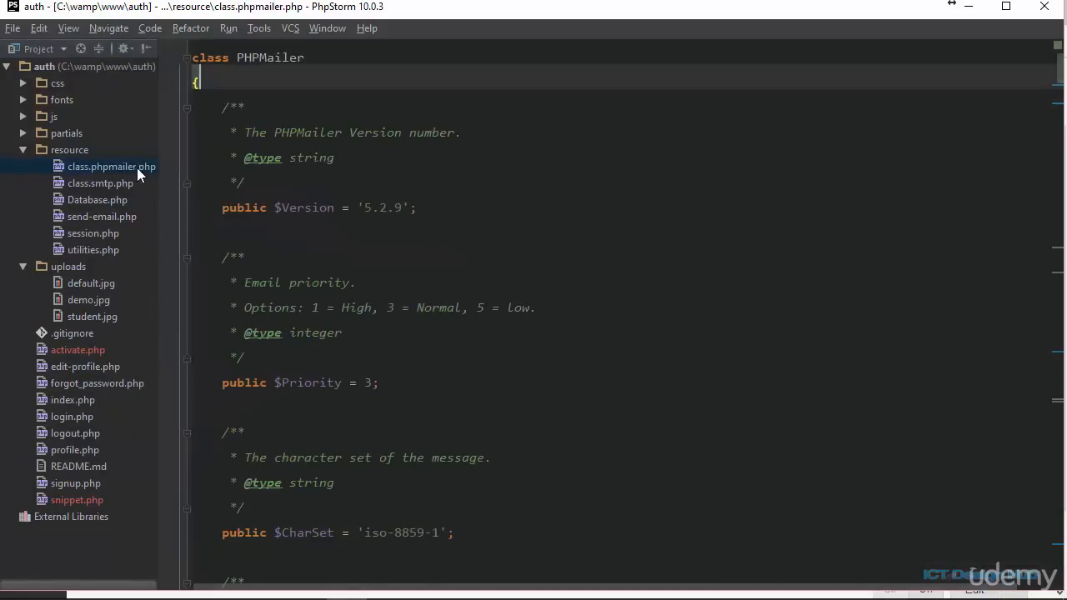
pyautogui.moveTo(117, 199)
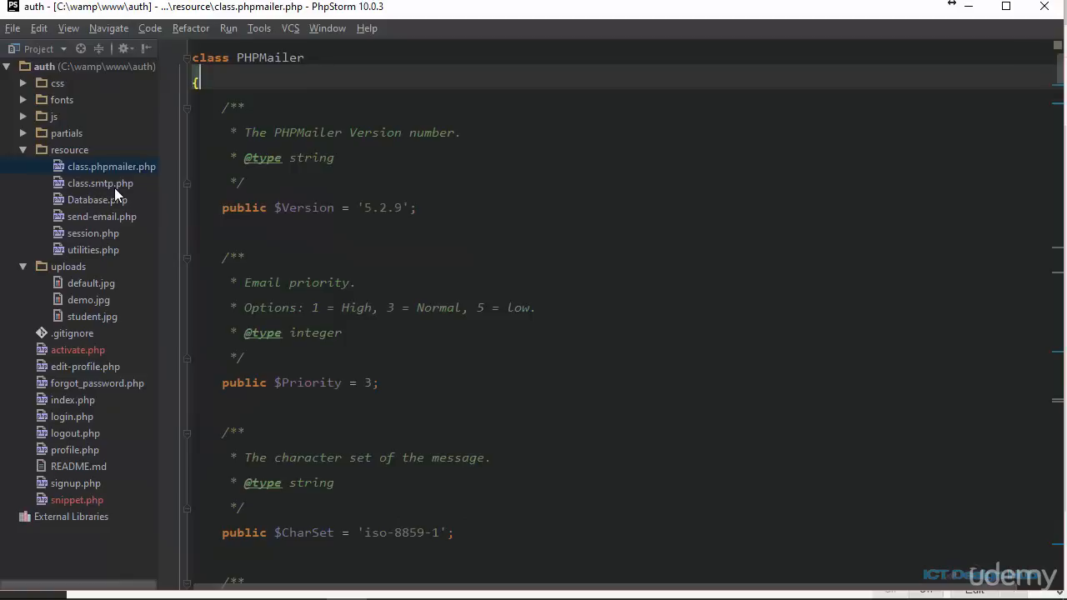
pyautogui.moveTo(44, 221)
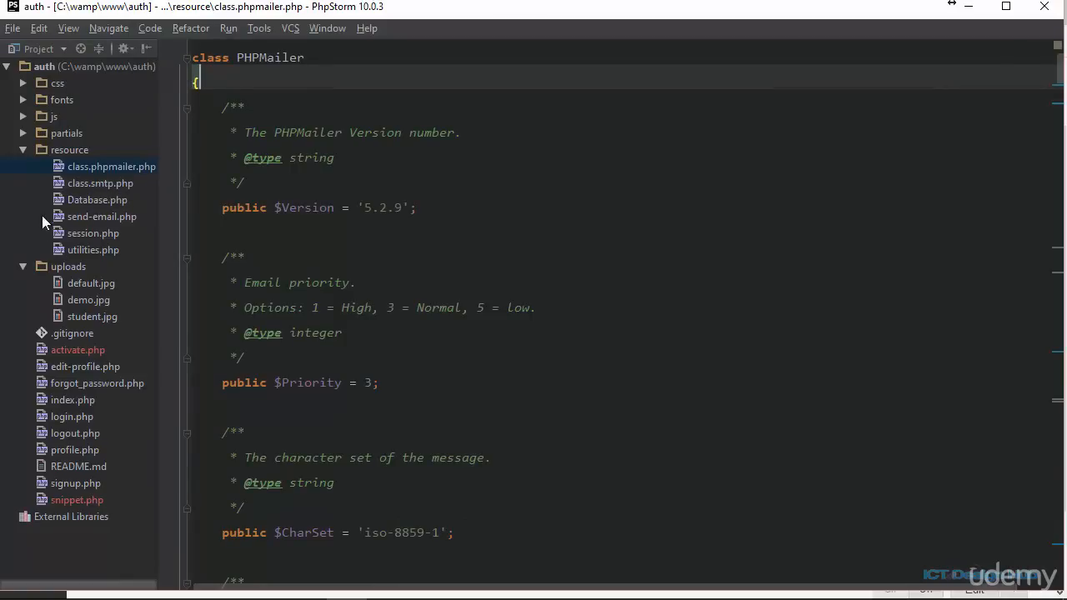
pyautogui.moveTo(93, 241)
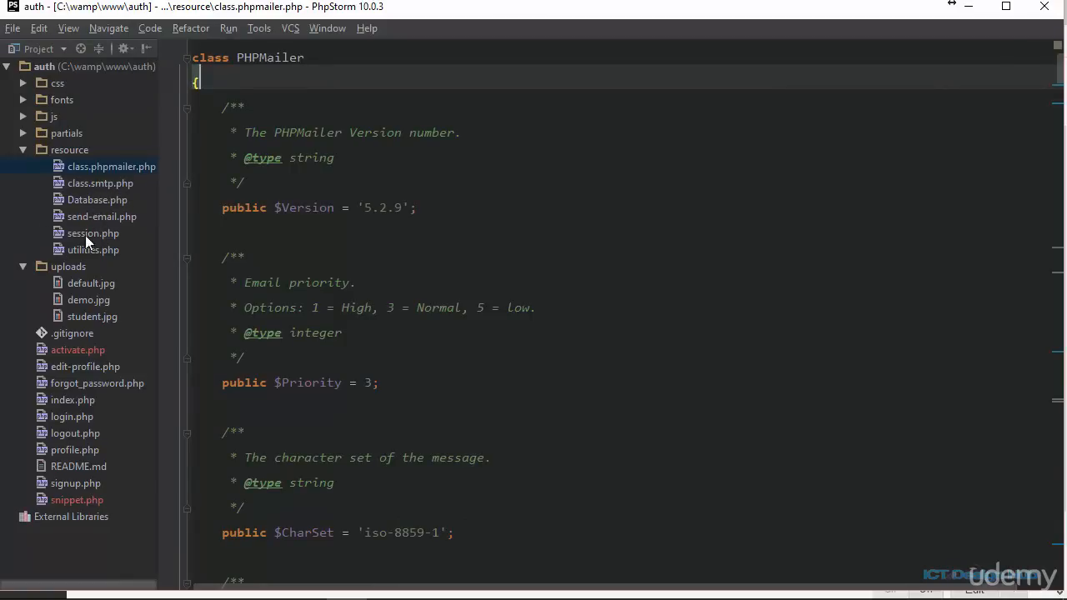
pyautogui.moveTo(79, 260)
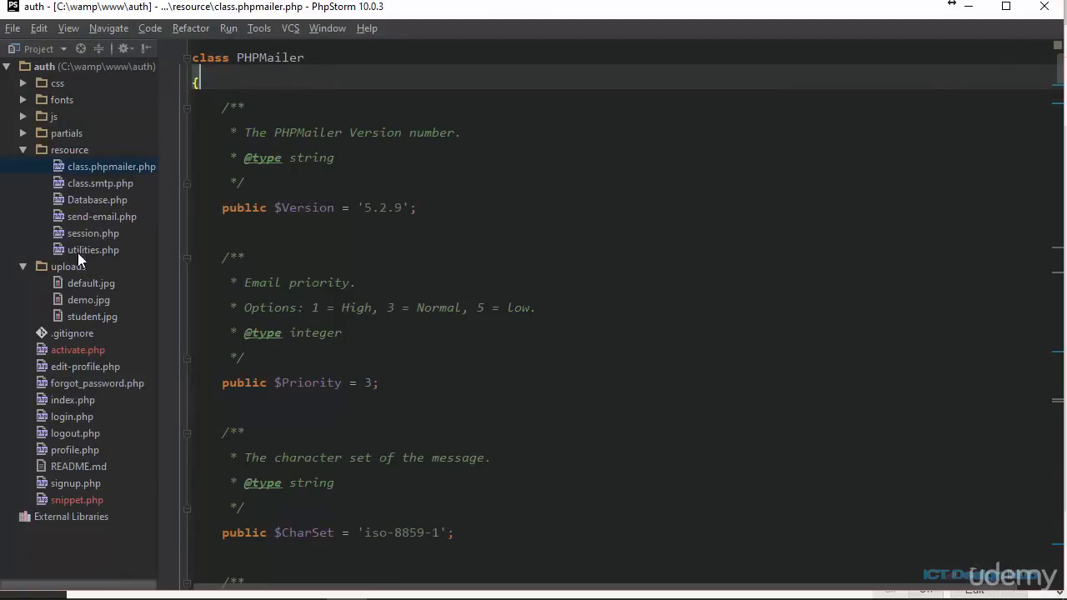